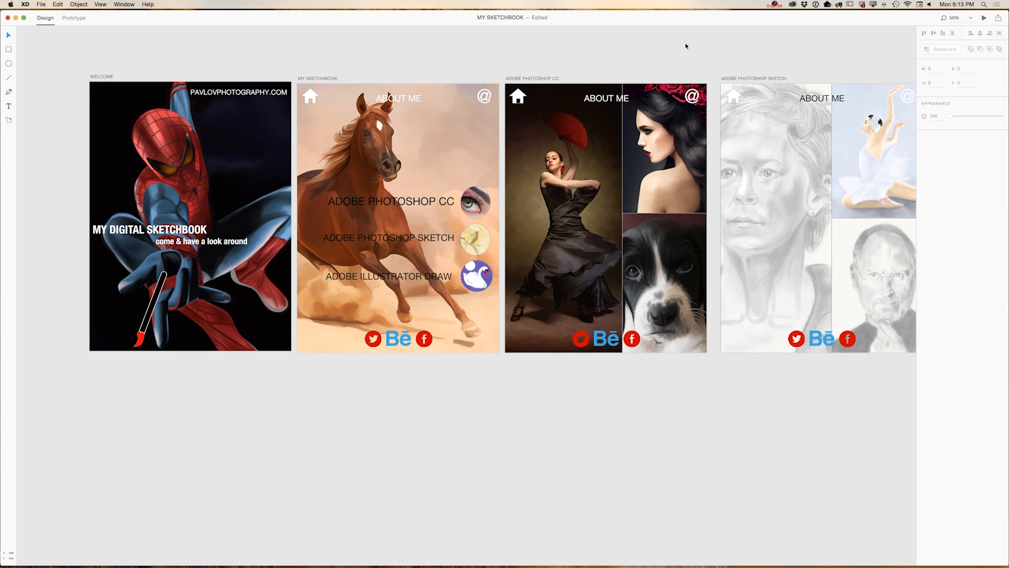
- Add a new blank iPad Pro artboard beneath the row of portfolio artboards
scroll(right, 3)
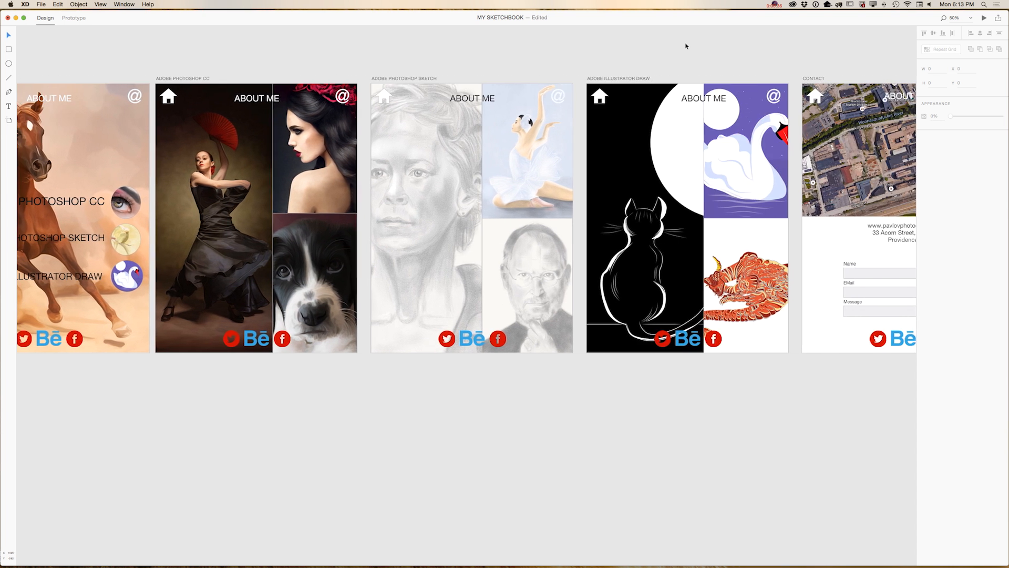
scroll(right, 3)
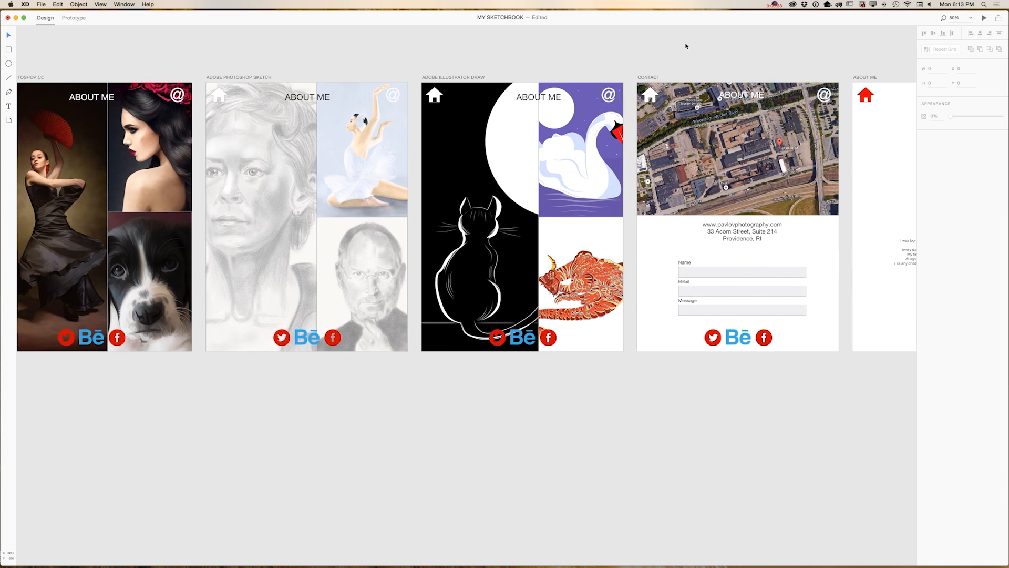
scroll(right, 3)
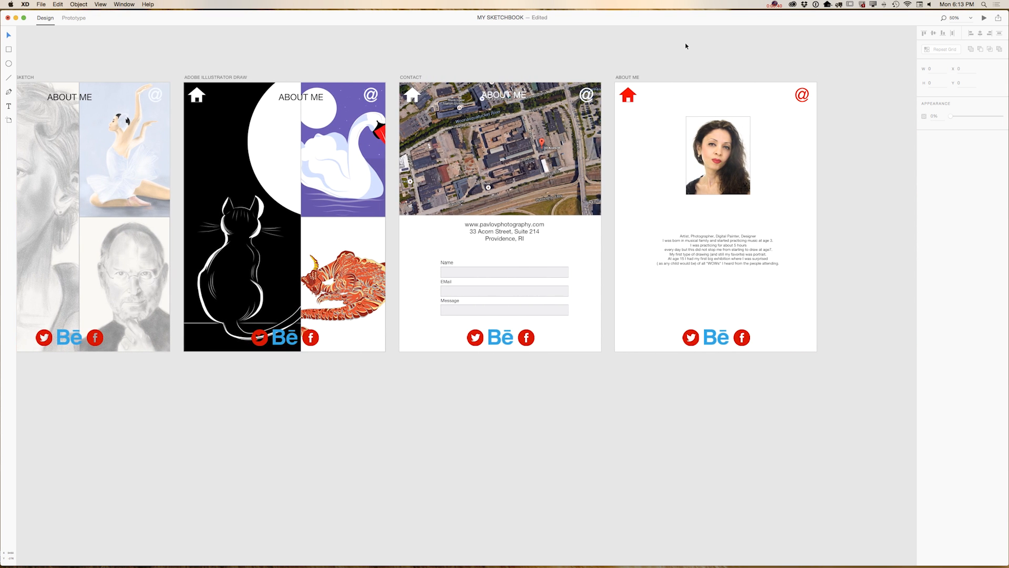
scroll(left, 3)
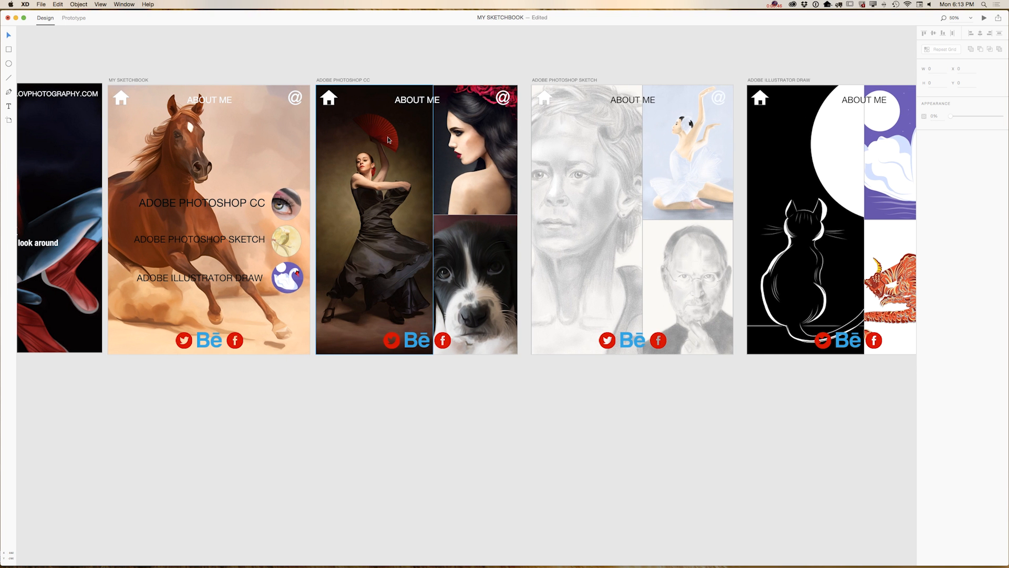
scroll(up, 3)
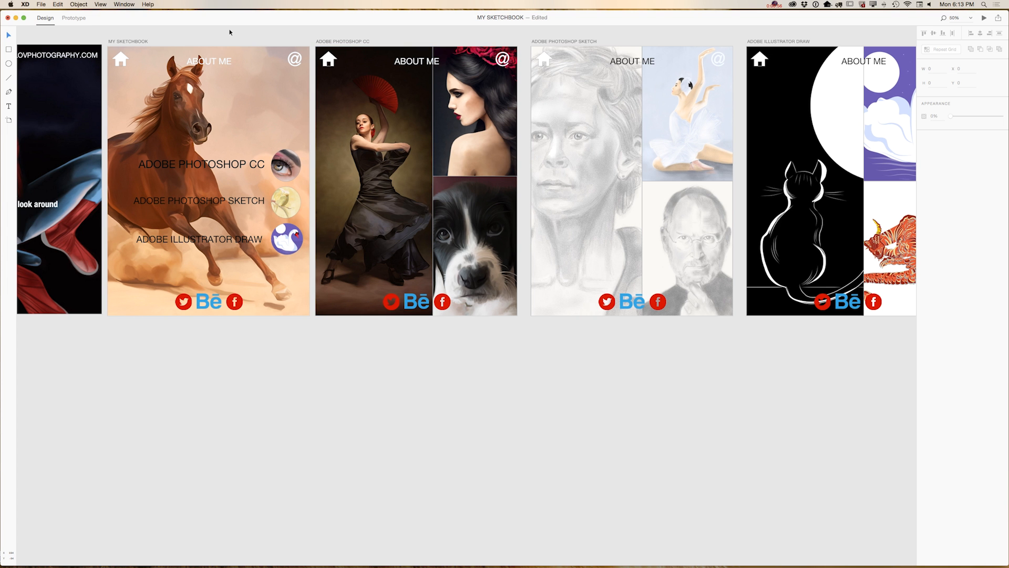
mouse_move(104, 20)
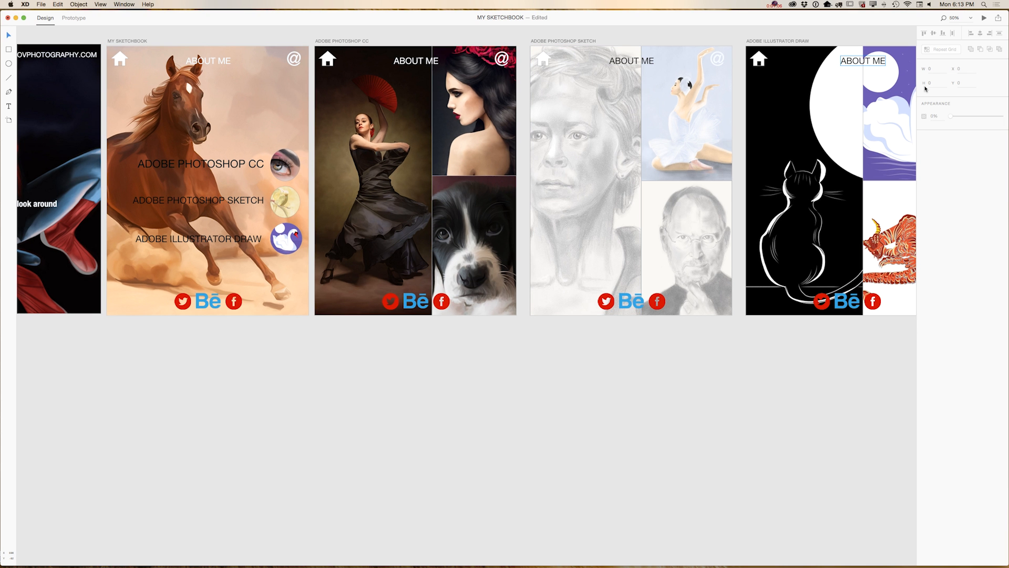
mouse_move(926, 82)
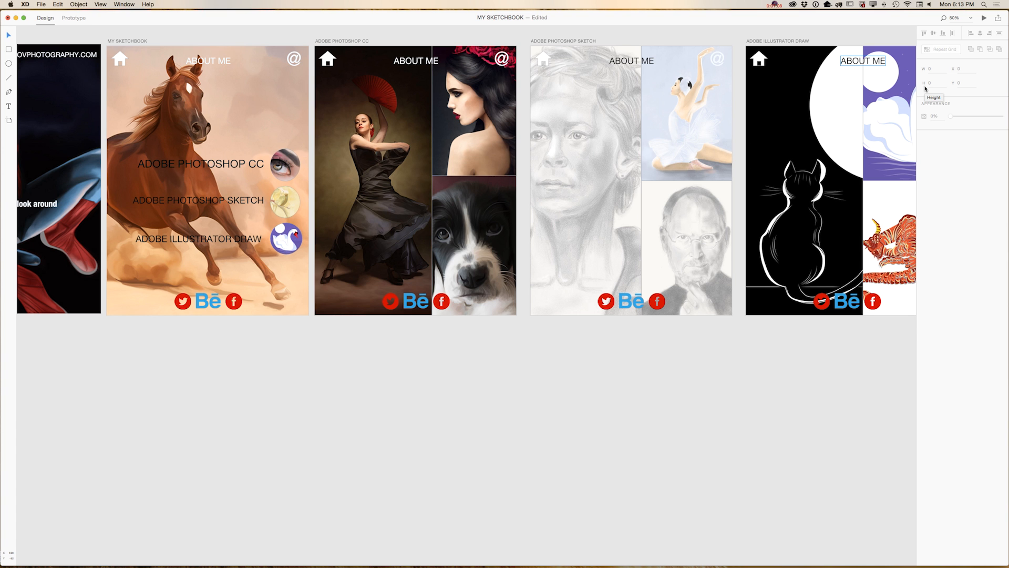
click(547, 112)
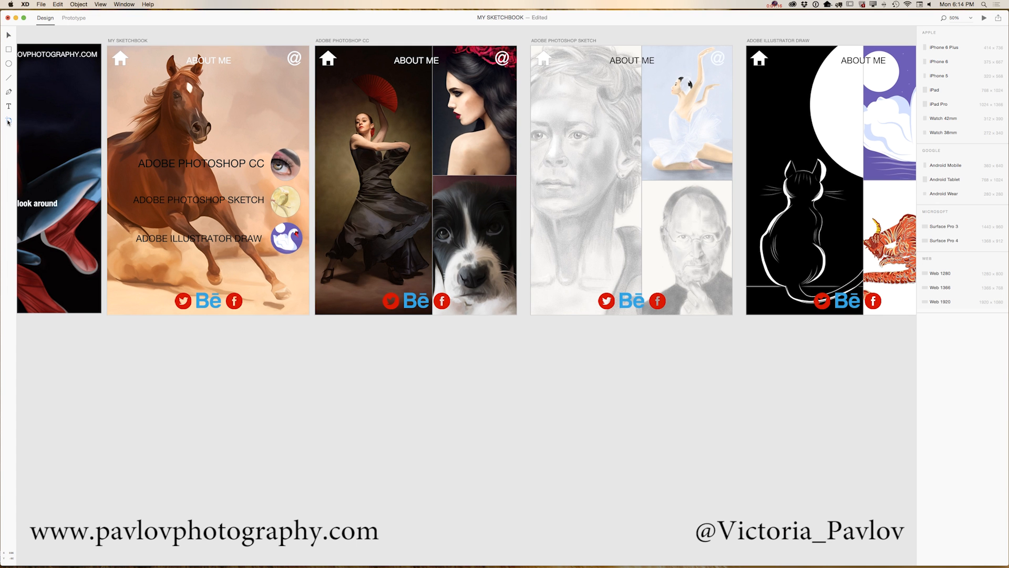
mouse_move(932, 130)
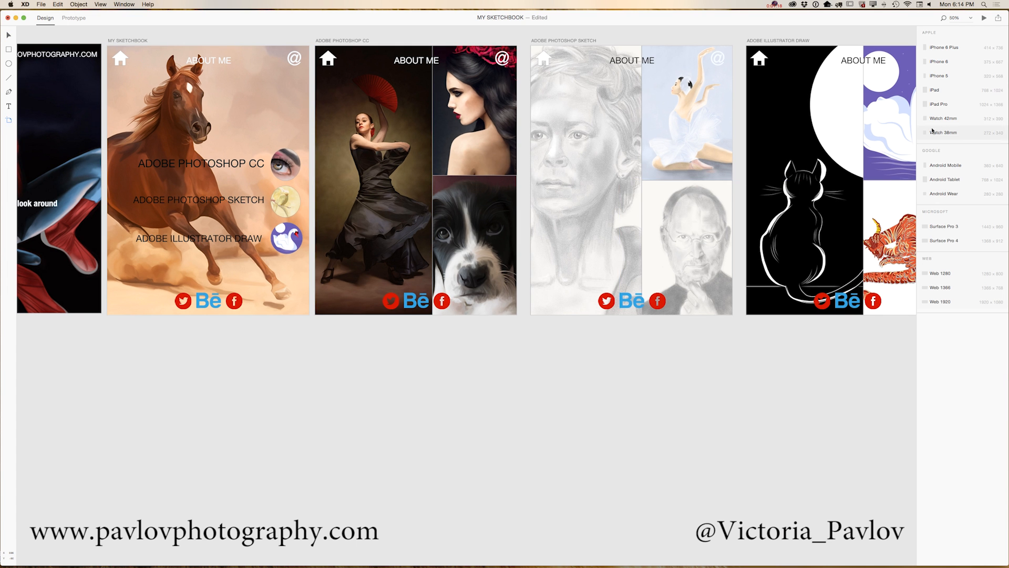
mouse_move(966, 182)
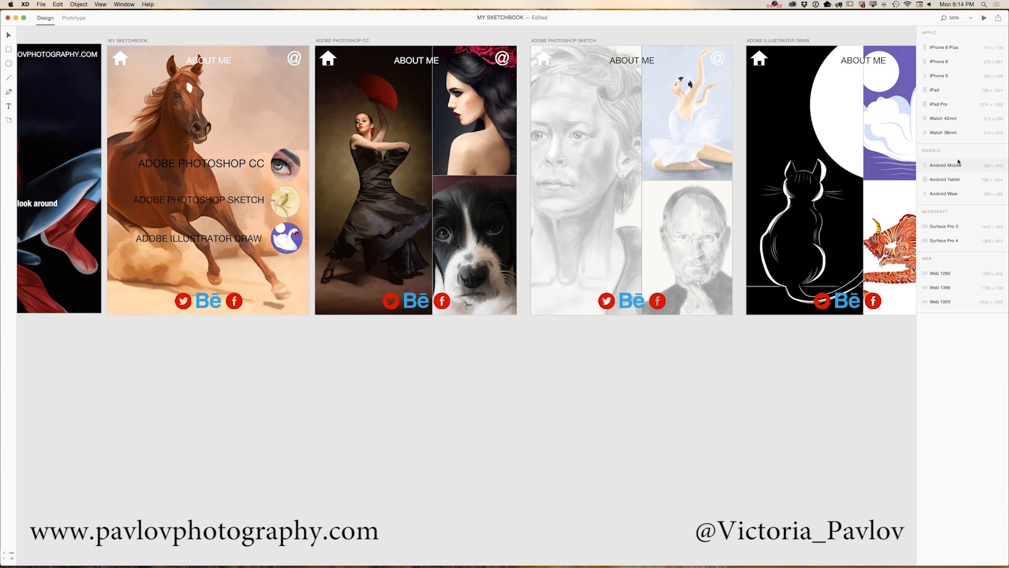
click(939, 104)
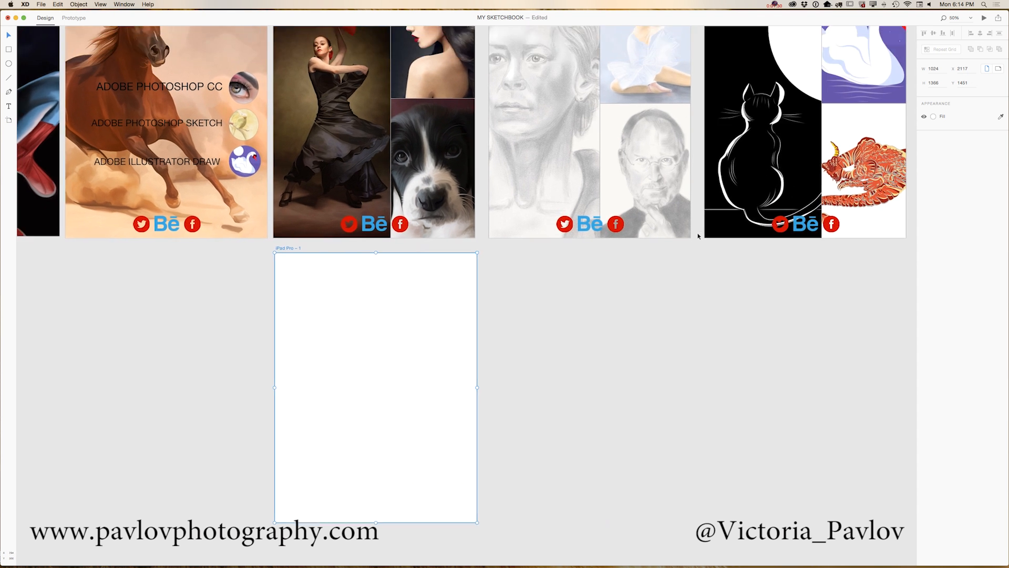
scroll(up, 3)
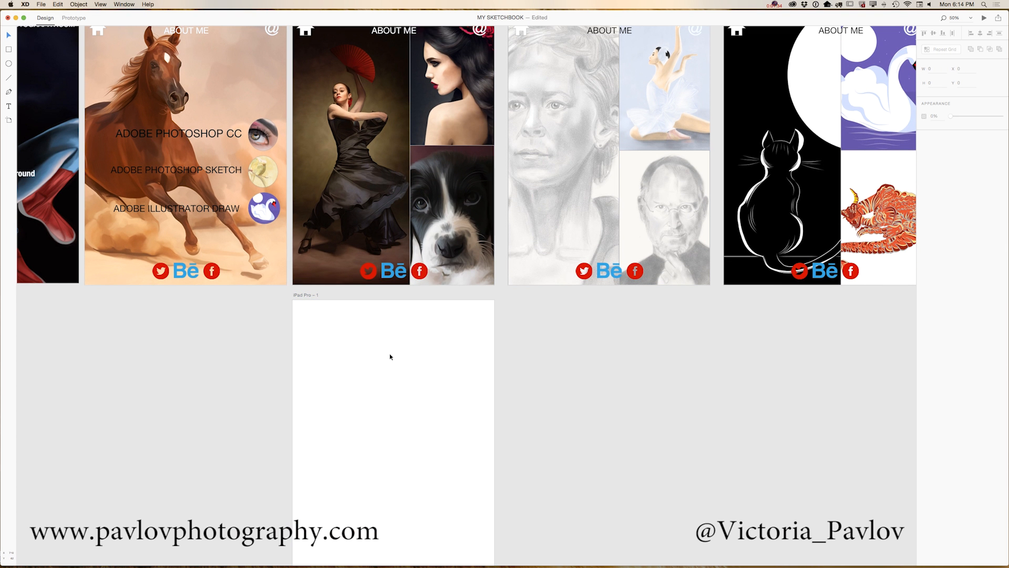
scroll(up, 3)
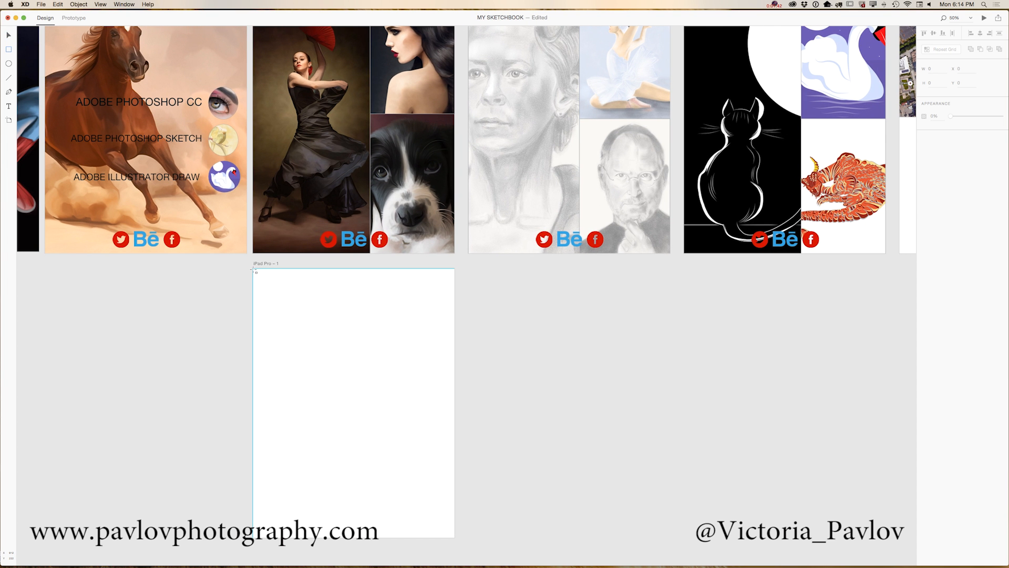
- Draw a rectangle across the top of the iPad Pro artboard and round its corners
click(352, 335)
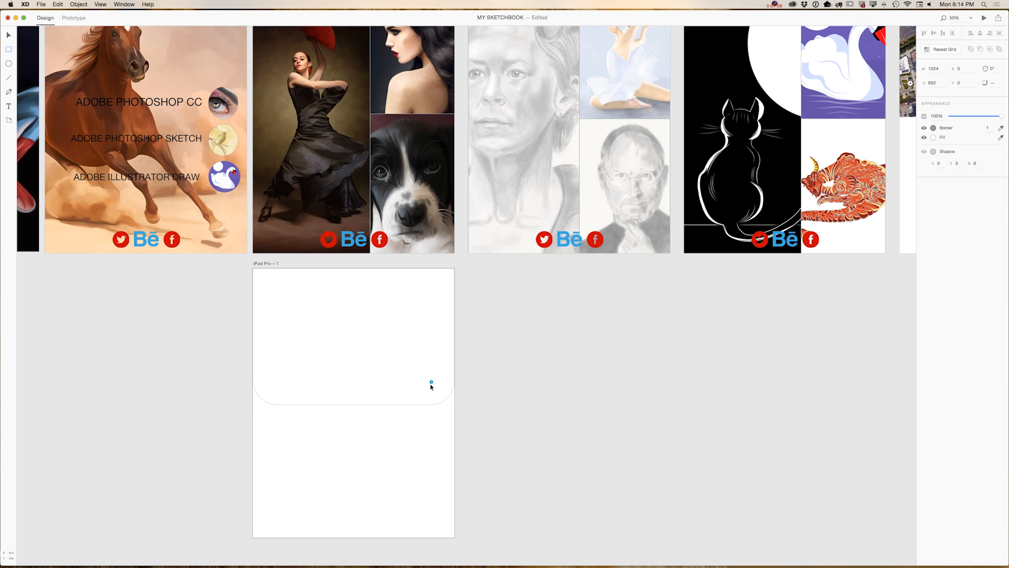
click(353, 336)
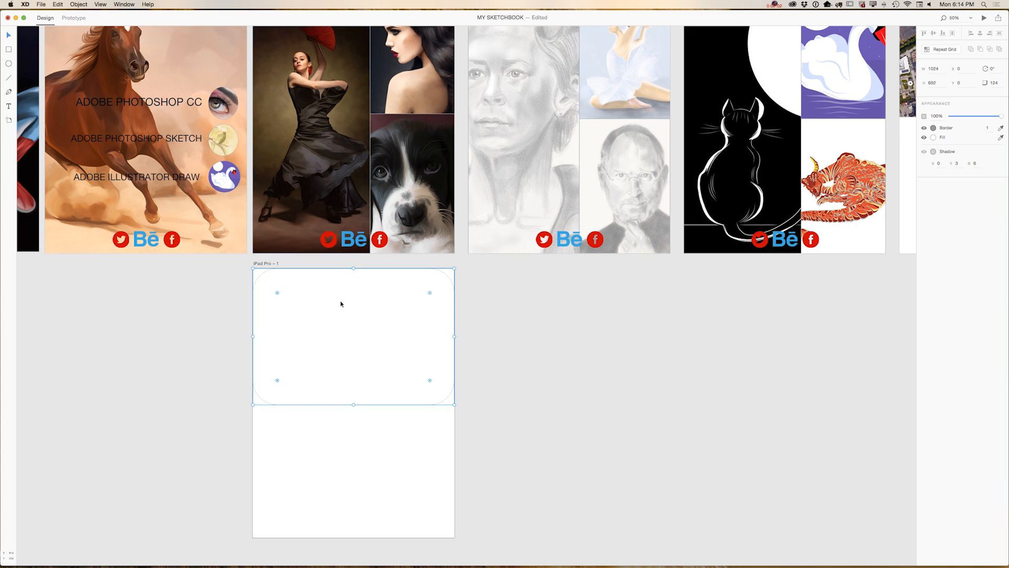
mouse_move(363, 318)
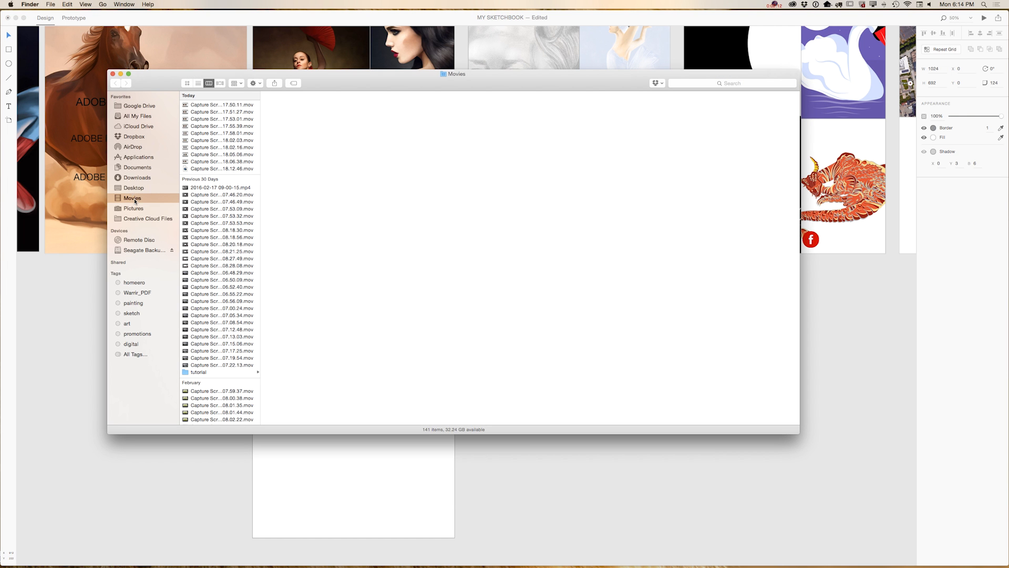
- Drag the dancer painting 1 2.jpg from Desktop > online onto the rounded rectangle
click(134, 187)
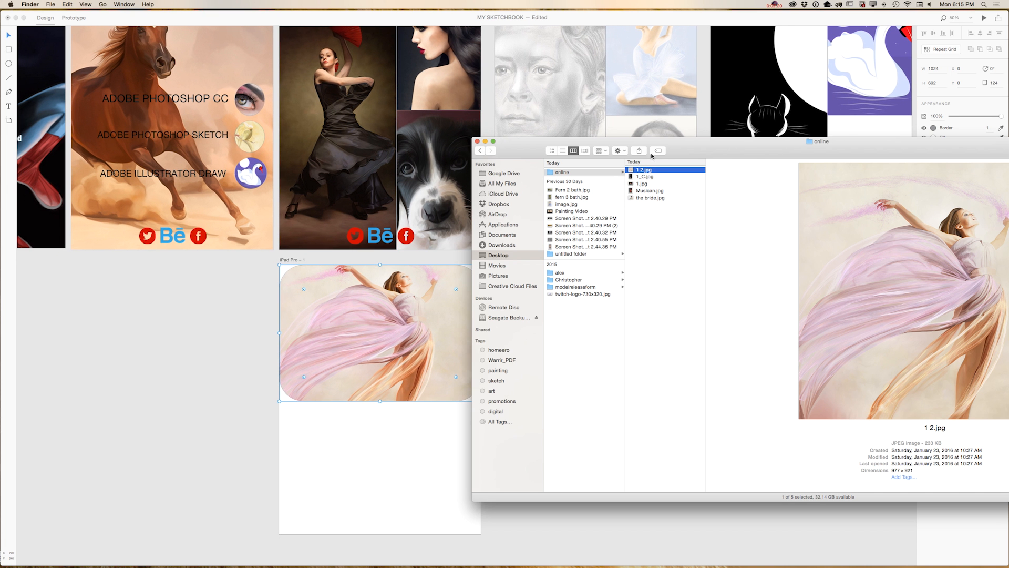
mouse_move(231, 286)
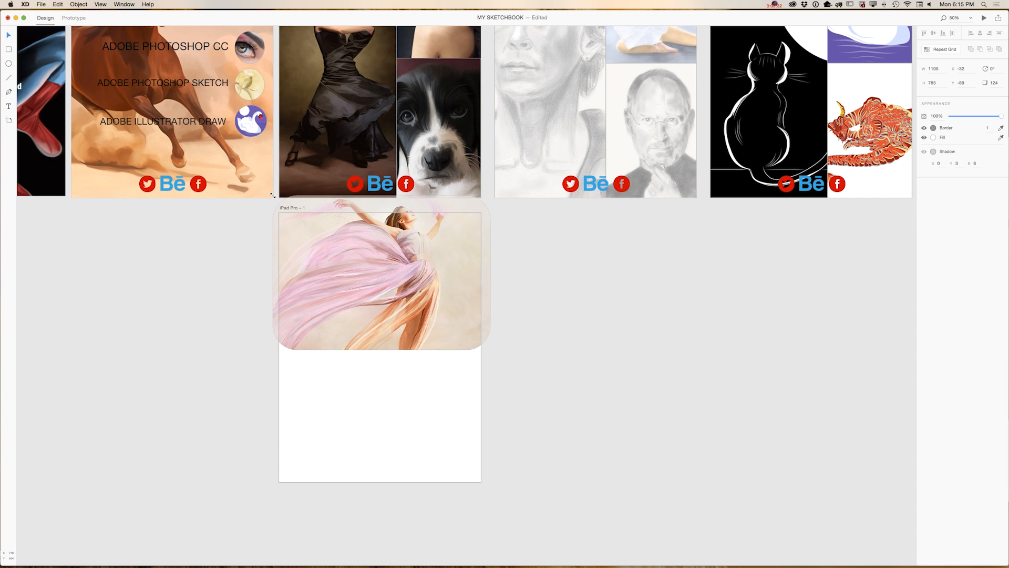
- Resize and position the dancer image so it spans the artboard edge to edge
click(380, 279)
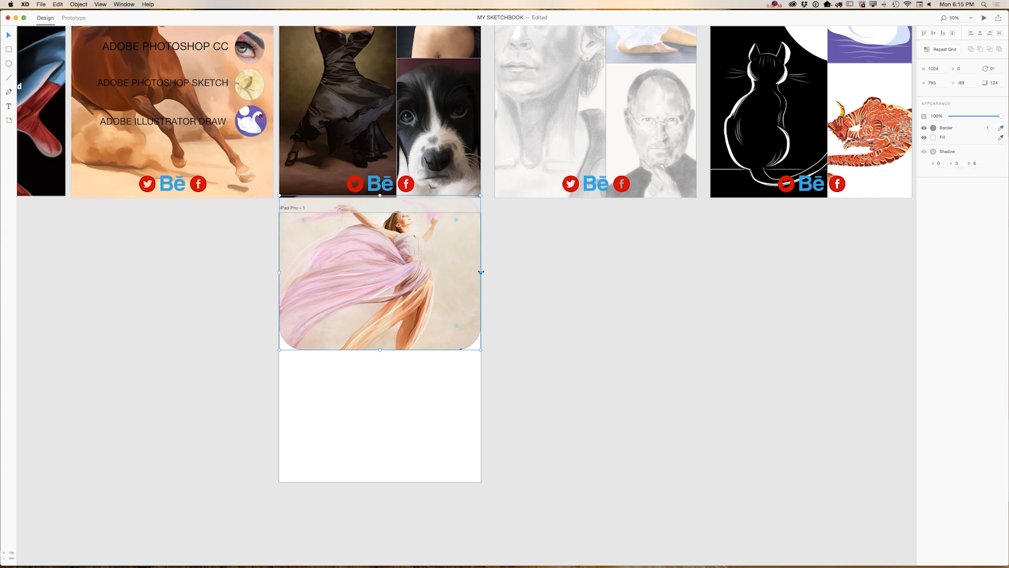
click(515, 303)
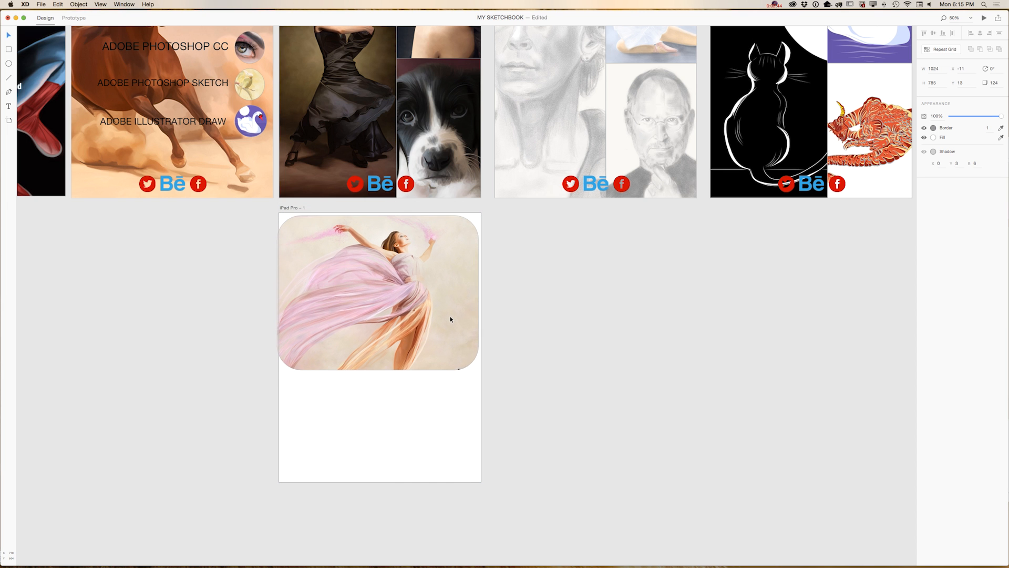
click(377, 291)
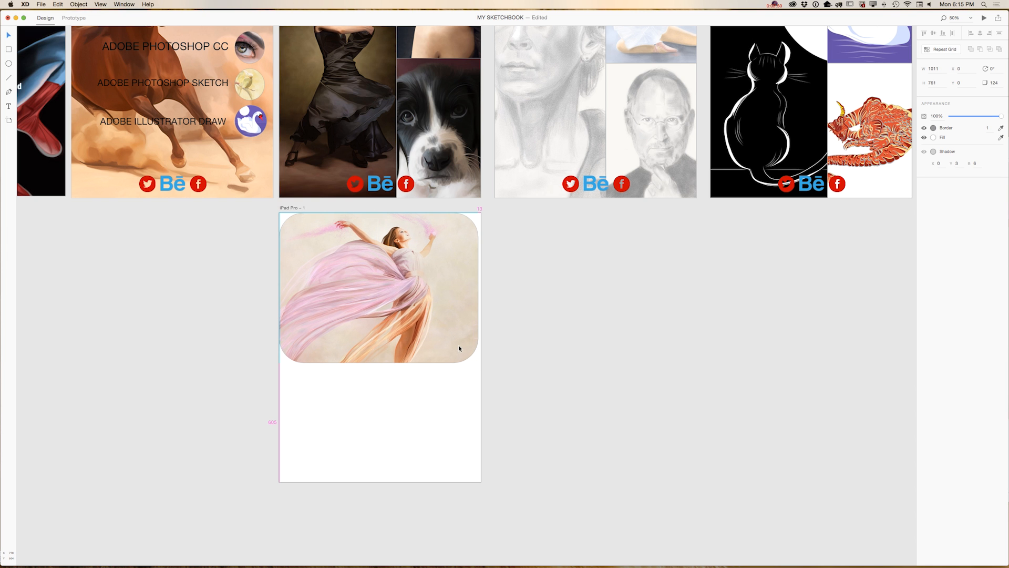
click(354, 319)
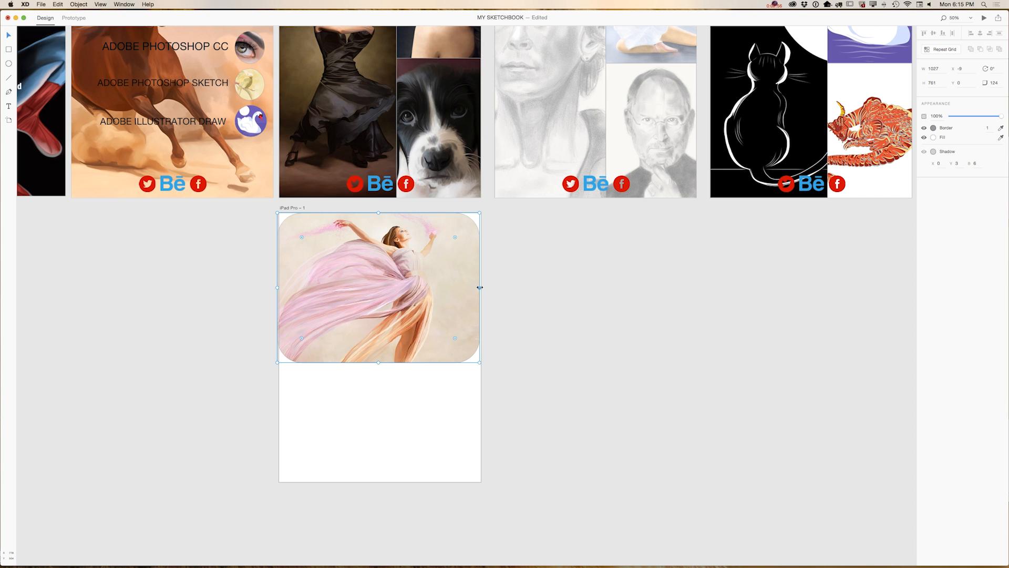
click(523, 302)
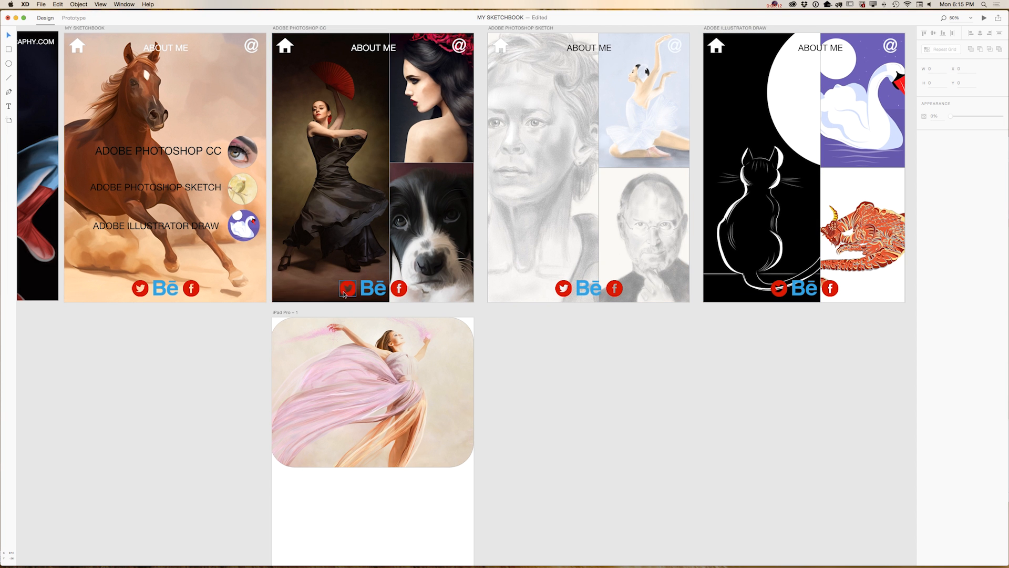
- Copy the Twitter, Behance and Facebook icons and paste them at the bottom of the dancer artboard
click(348, 288)
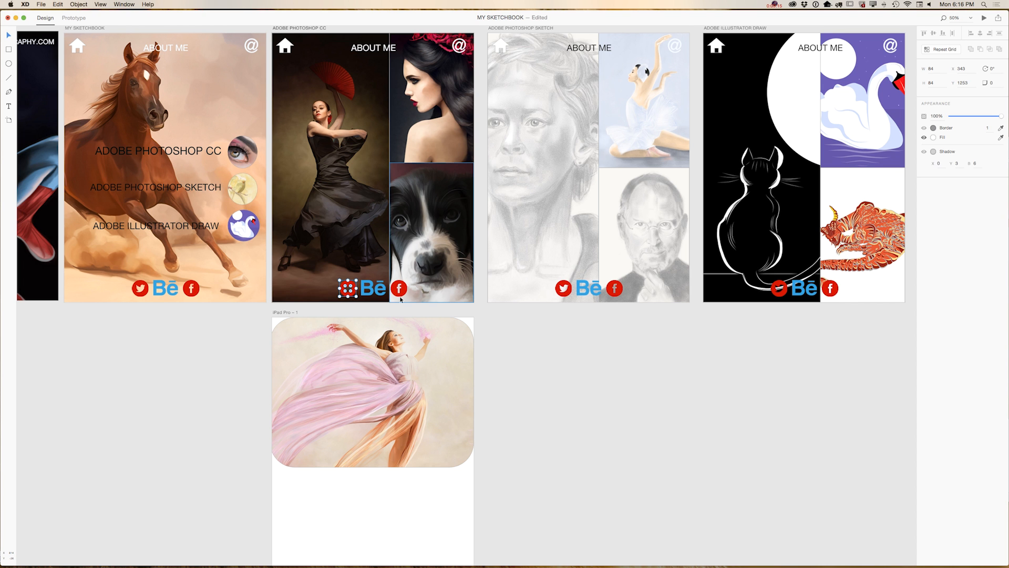
click(195, 124)
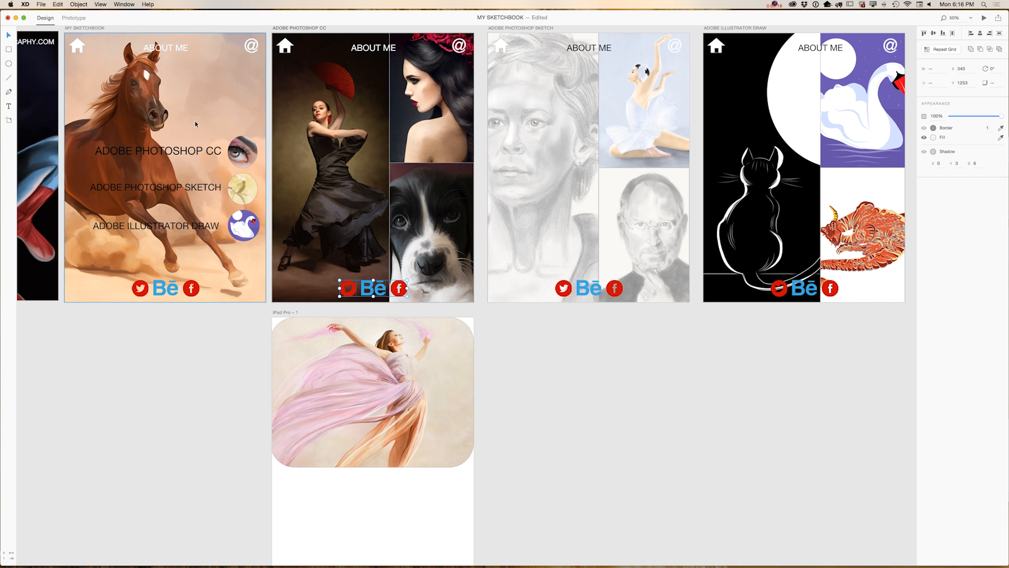
click(57, 4)
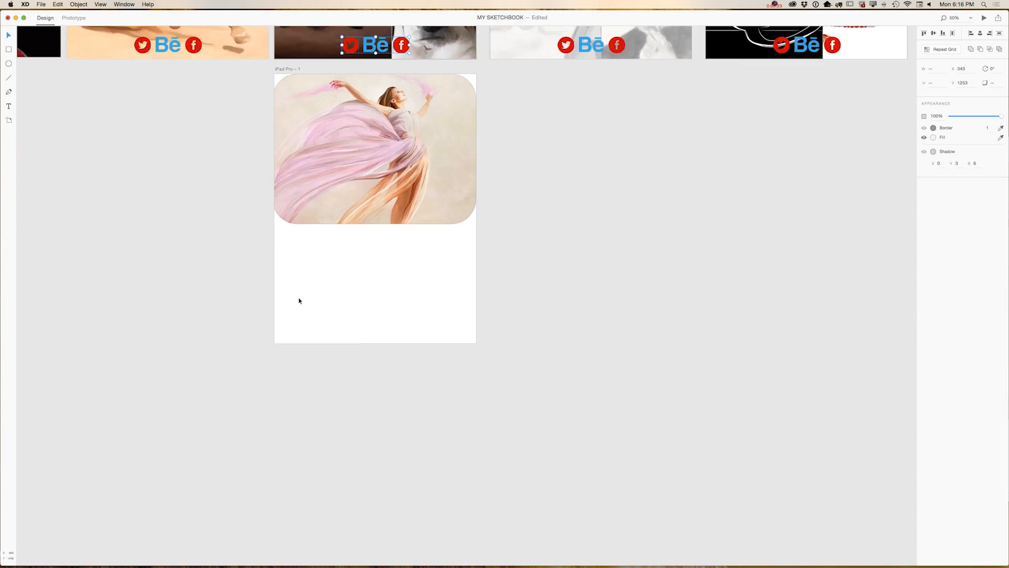
click(331, 258)
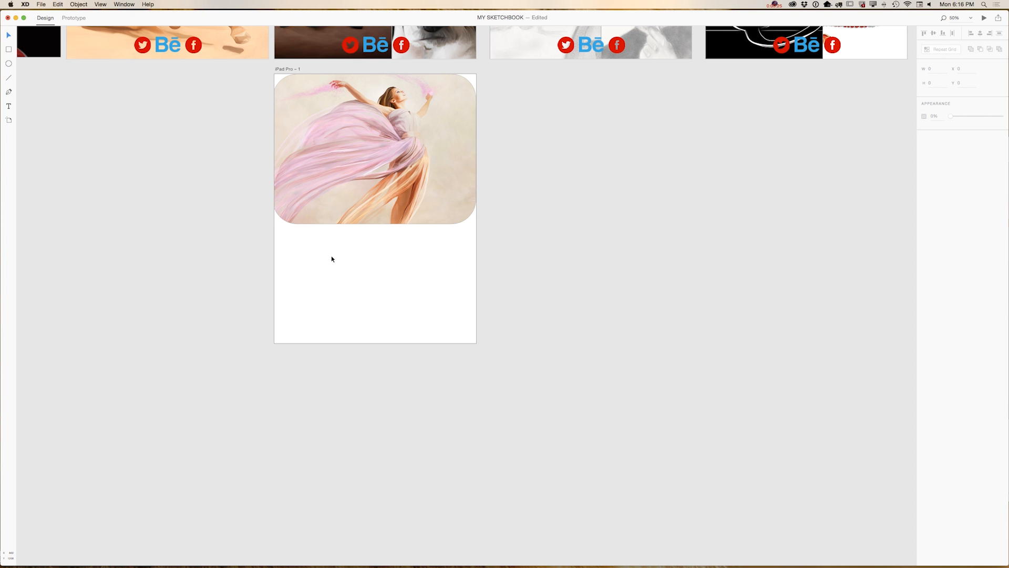
click(57, 4)
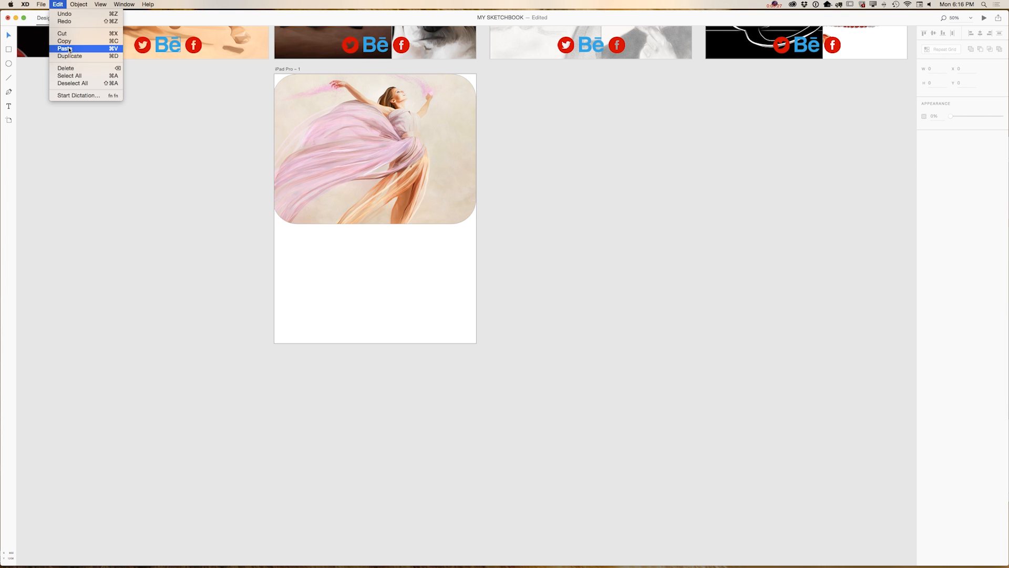
click(64, 49)
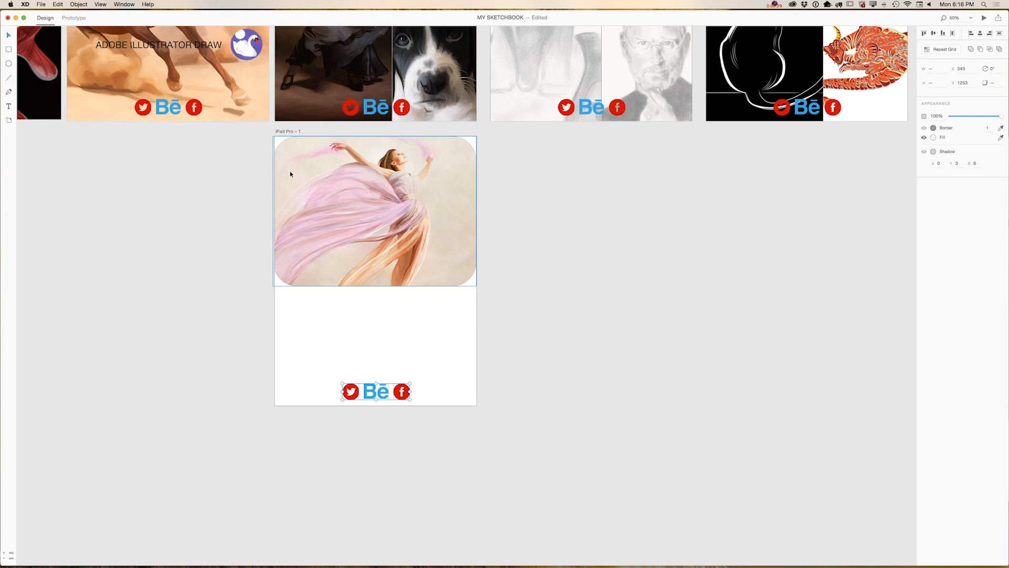
scroll(down, 3)
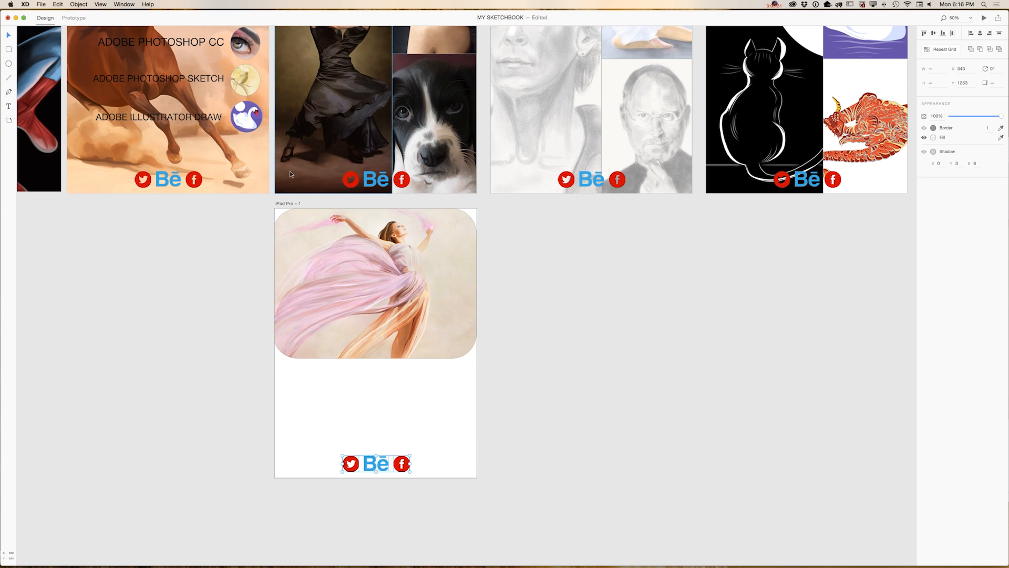
scroll(down, 3)
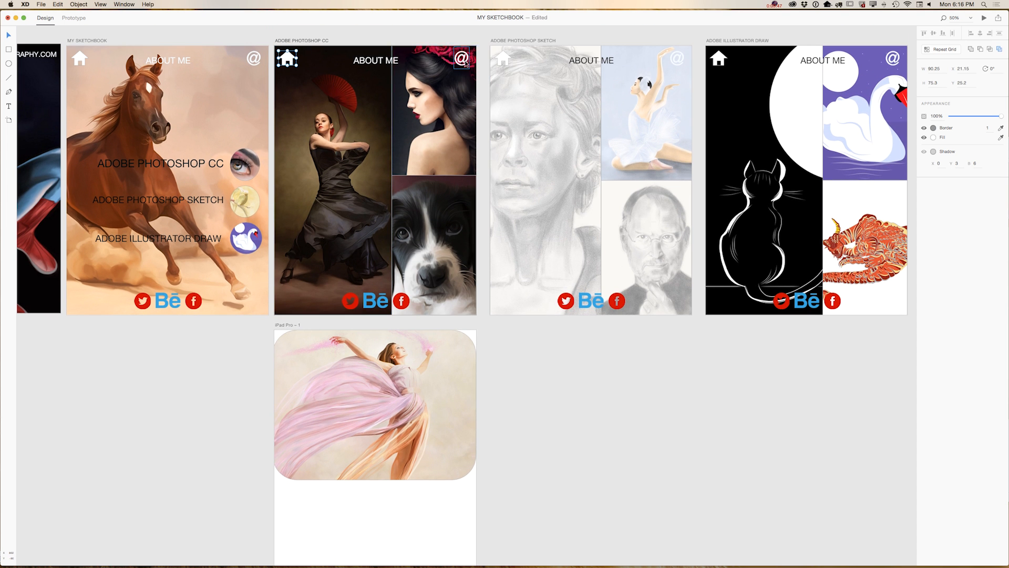
- Copy the home and @ icons onto the dancer artboard's top corners and tint both pink
click(375, 61)
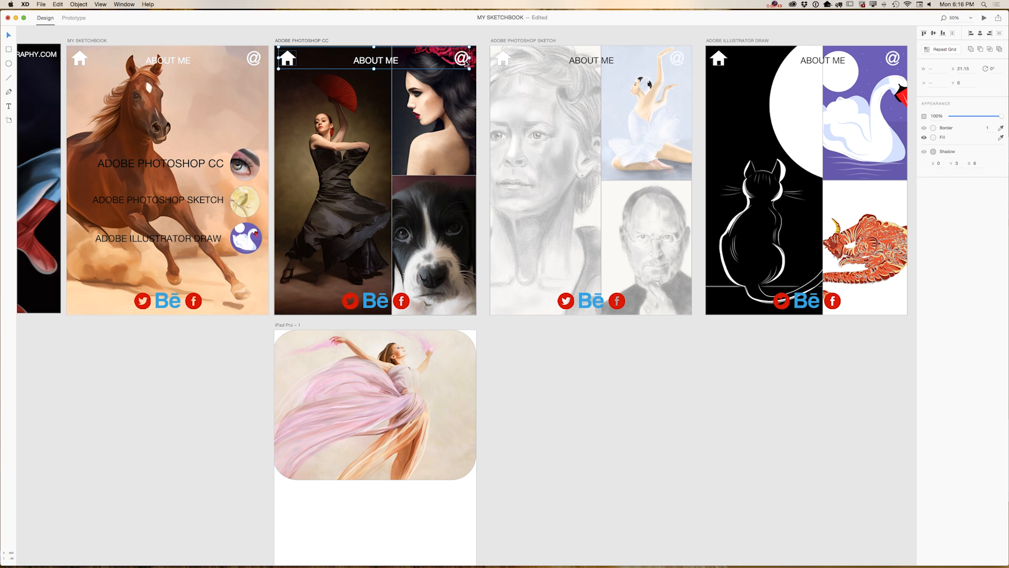
click(56, 4)
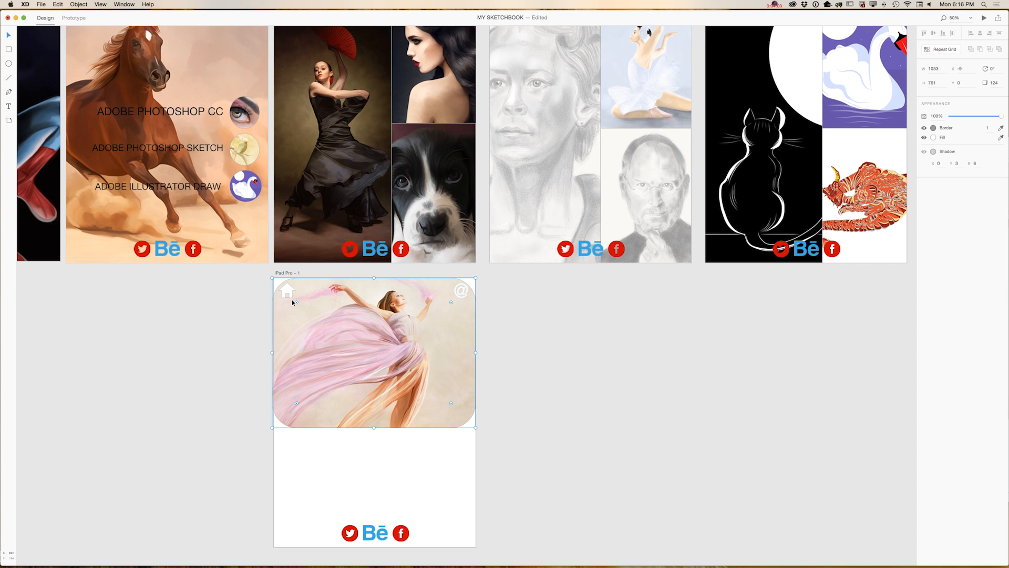
click(287, 291)
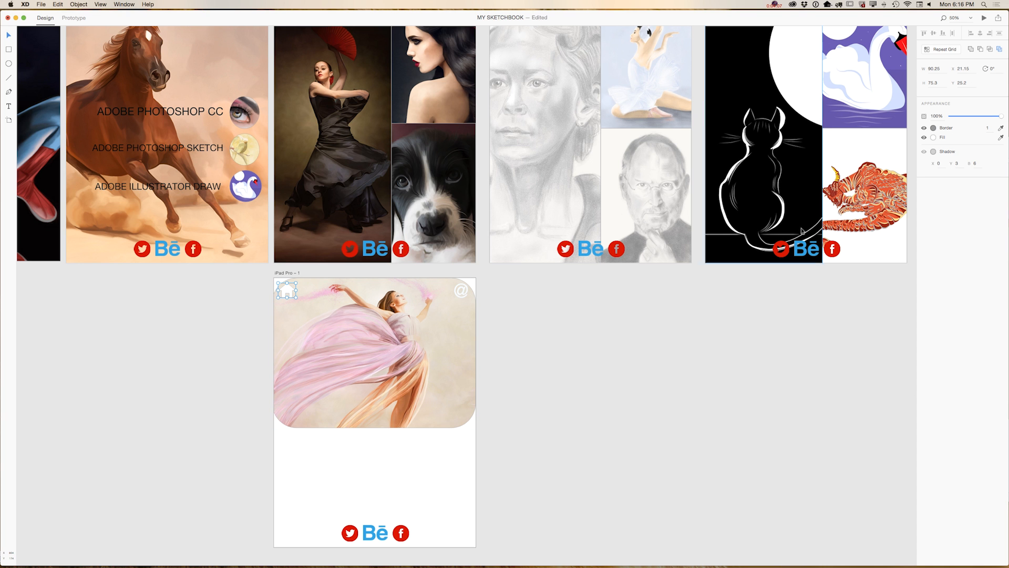
click(934, 137)
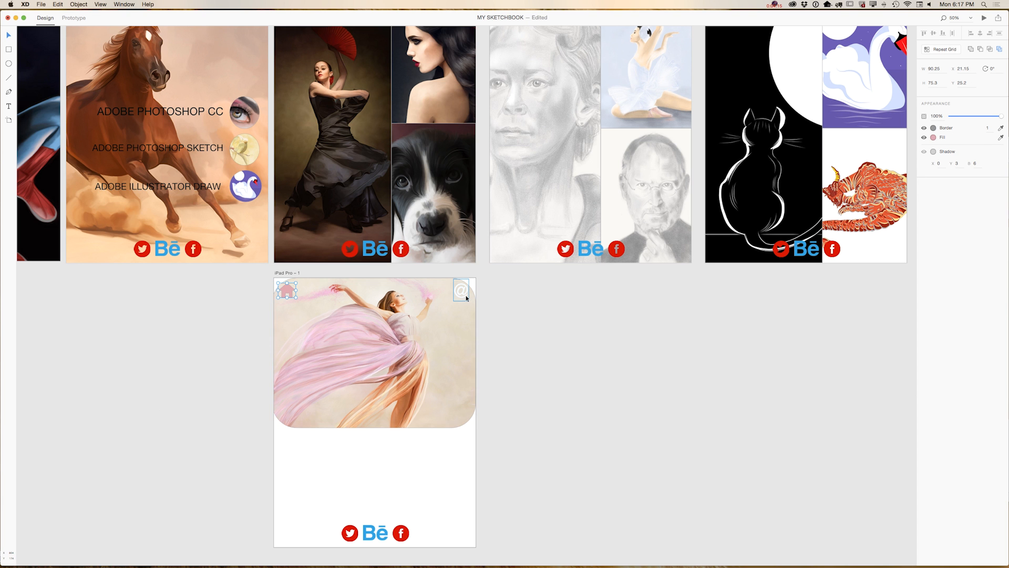
click(461, 290)
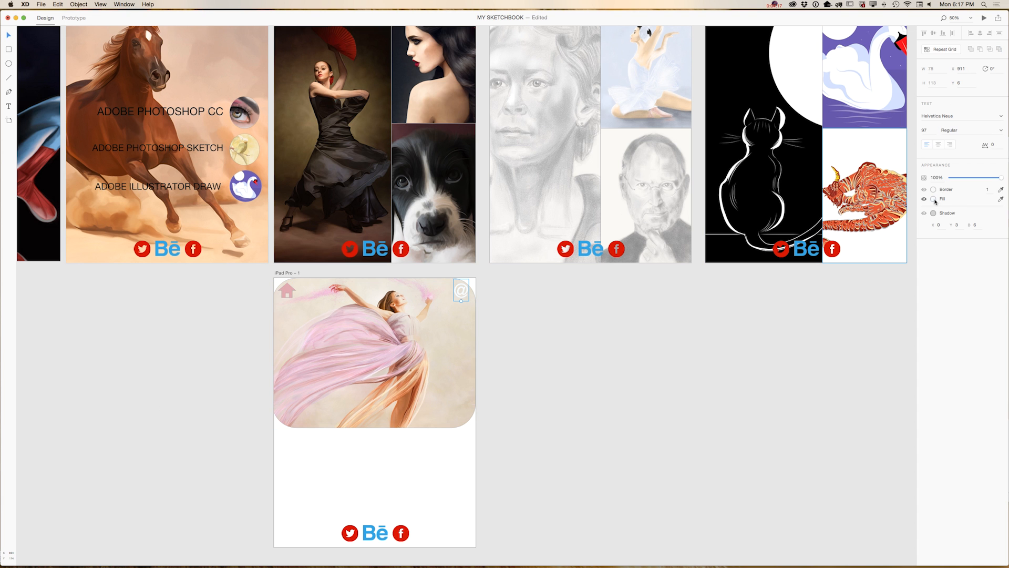
click(934, 198)
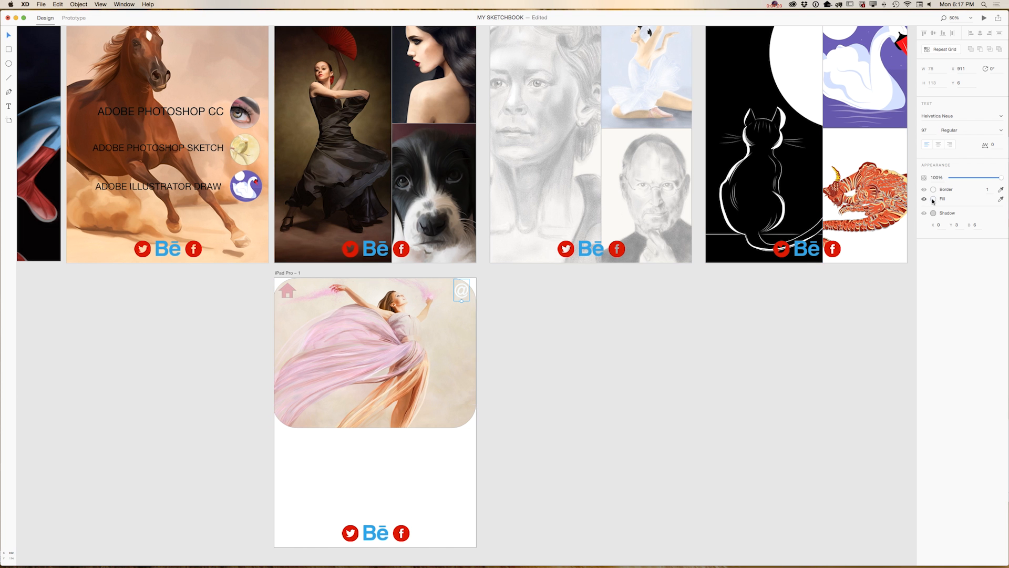
click(934, 199)
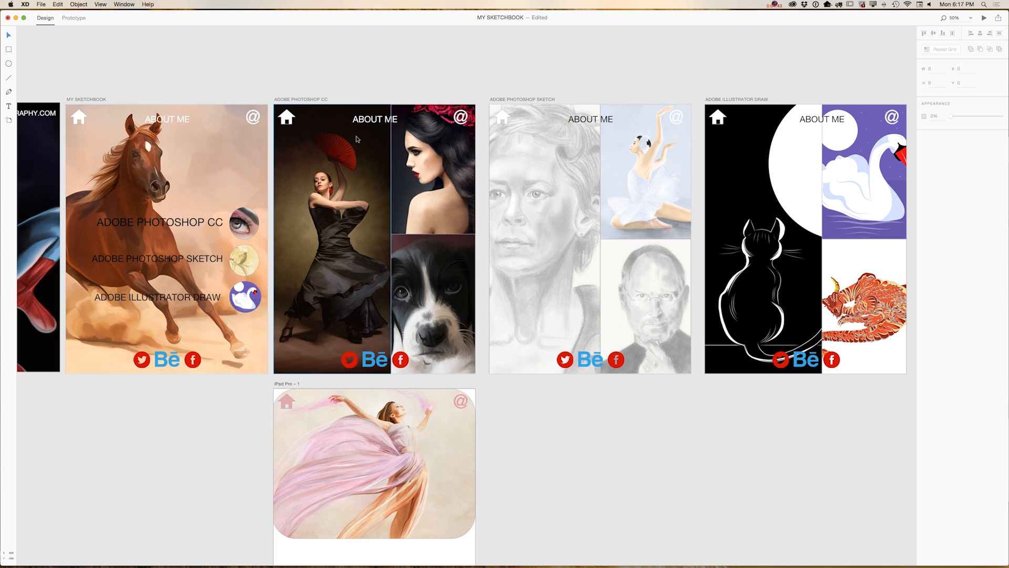
- Copy the ABOUT ME heading to the top of the dancer artboard and recolour it pink
click(375, 118)
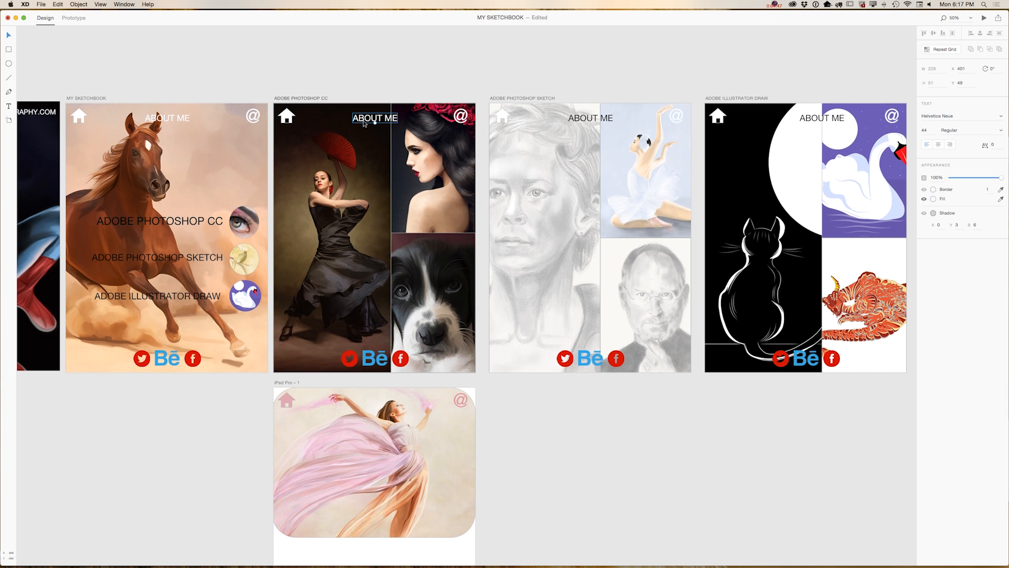
mouse_move(8, 107)
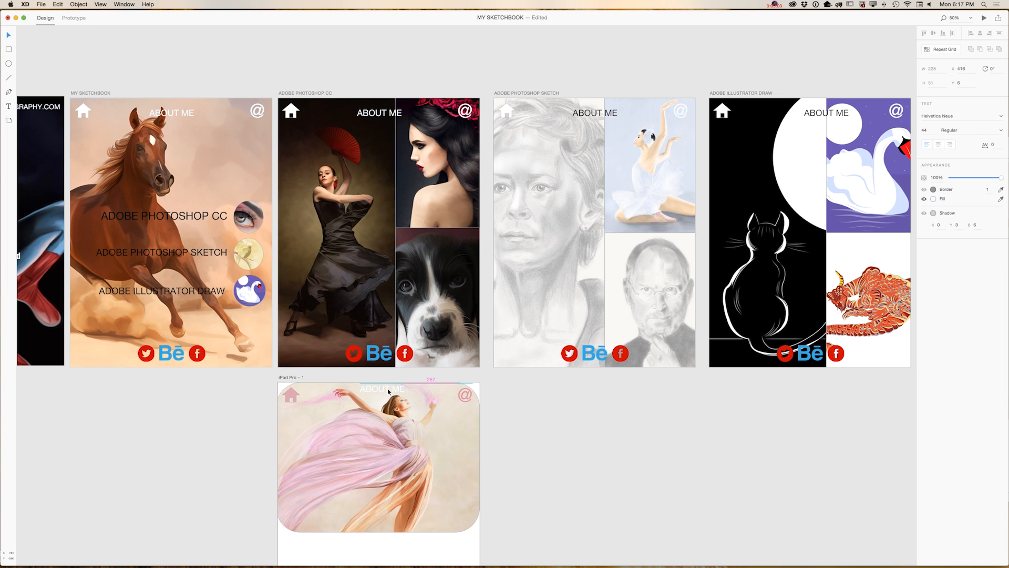
click(381, 389)
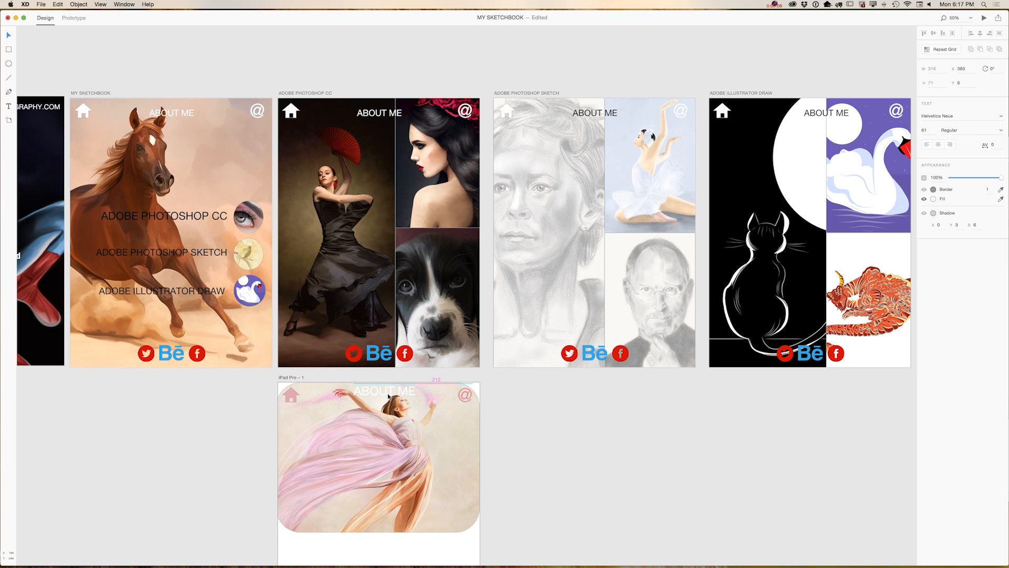
click(385, 392)
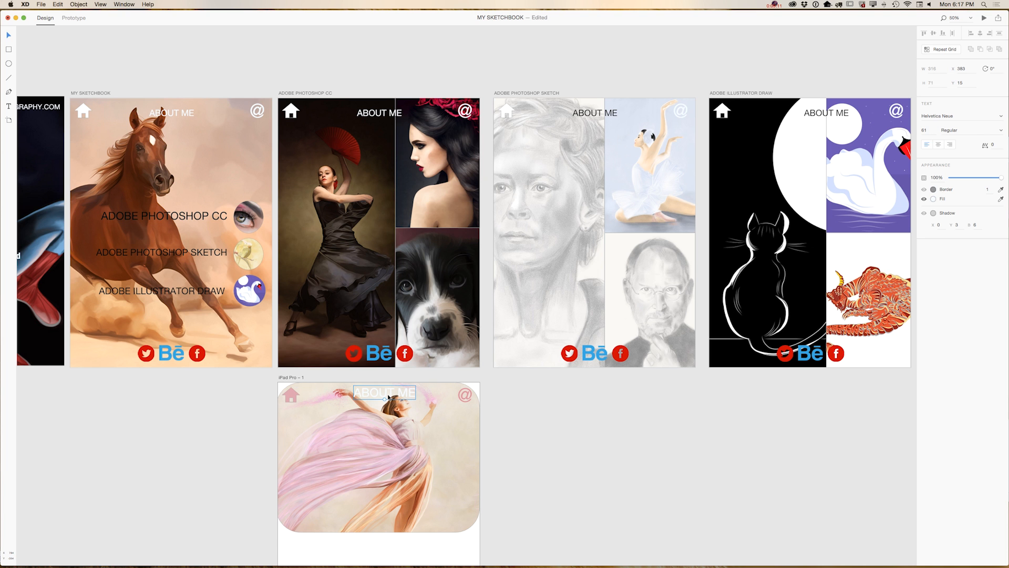
scroll(up, 3)
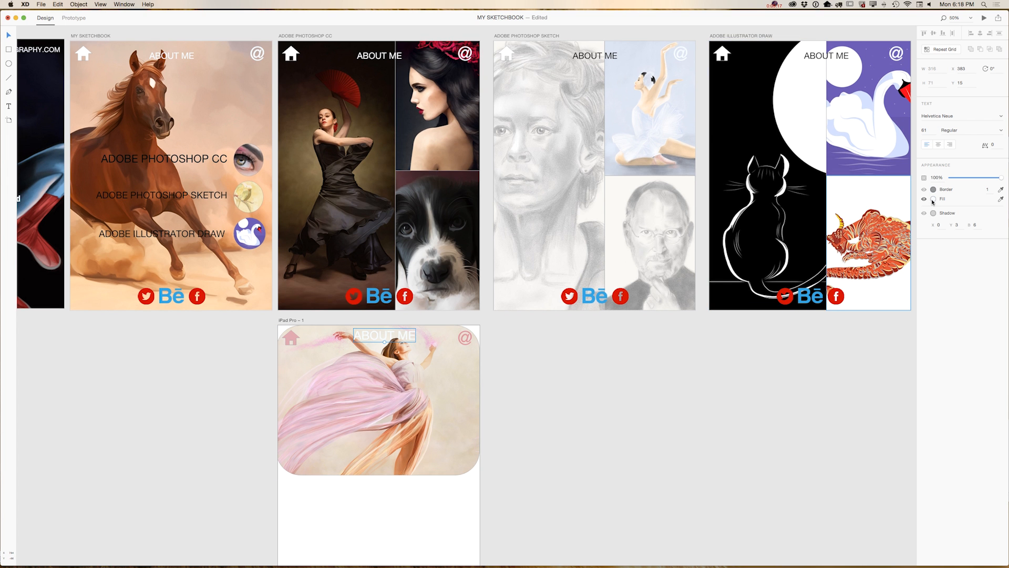
click(934, 199)
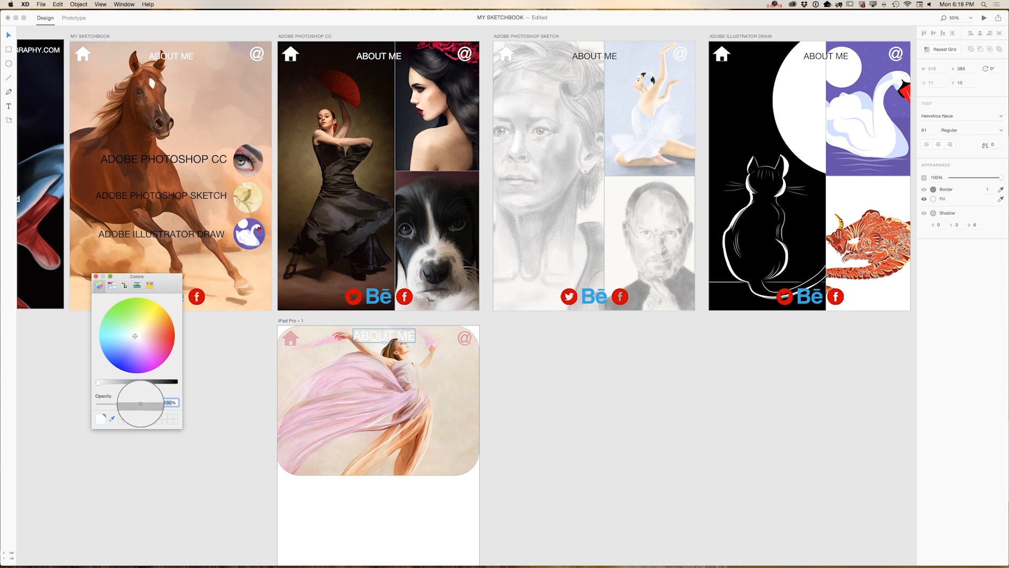
click(151, 340)
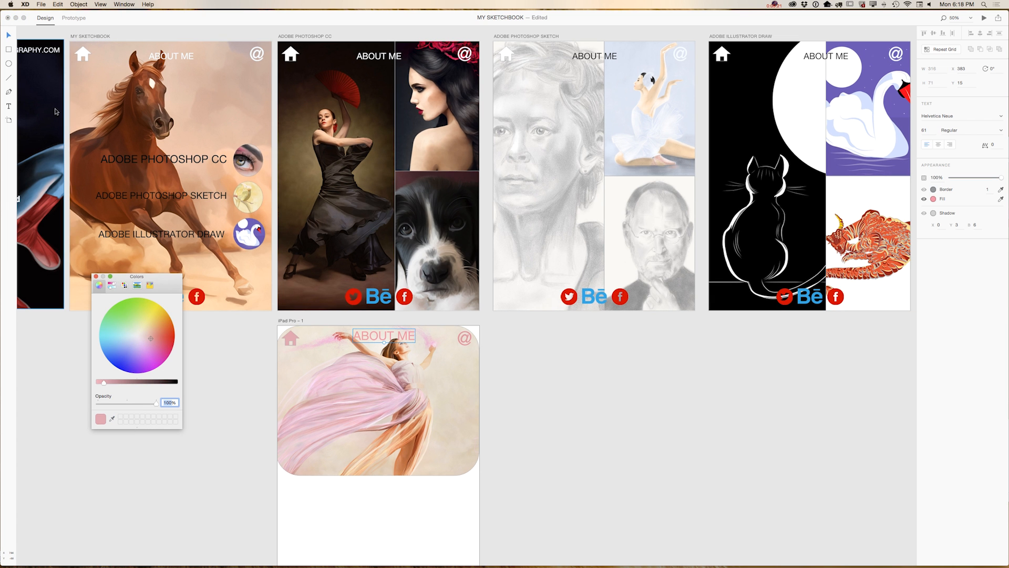
mouse_move(95, 273)
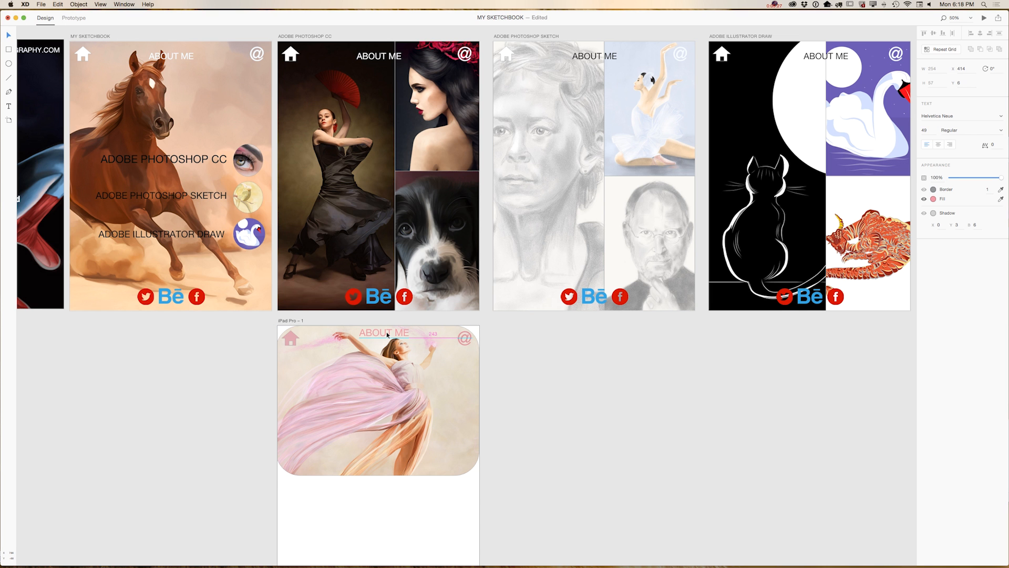
scroll(down, 3)
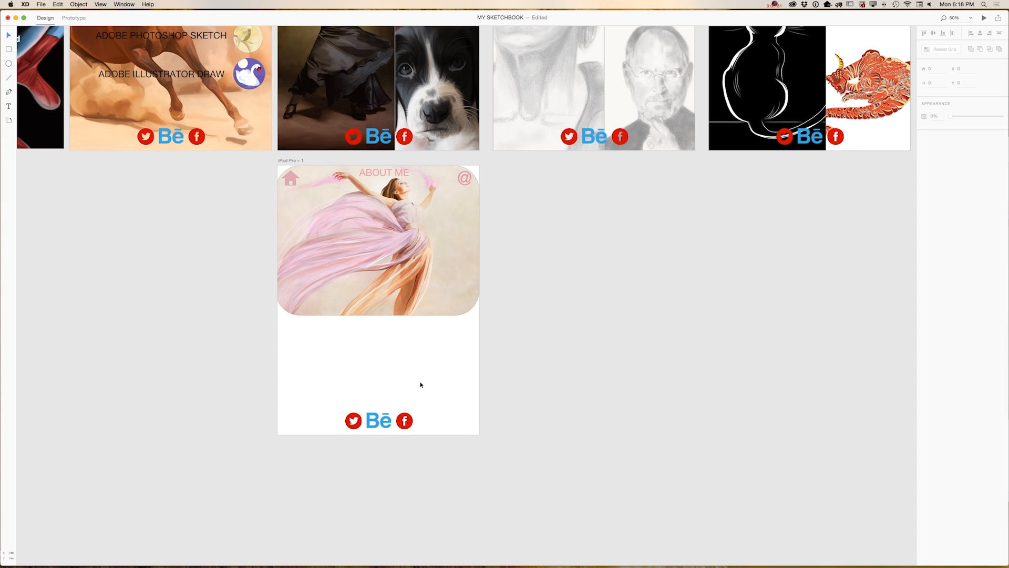
mouse_move(195, 250)
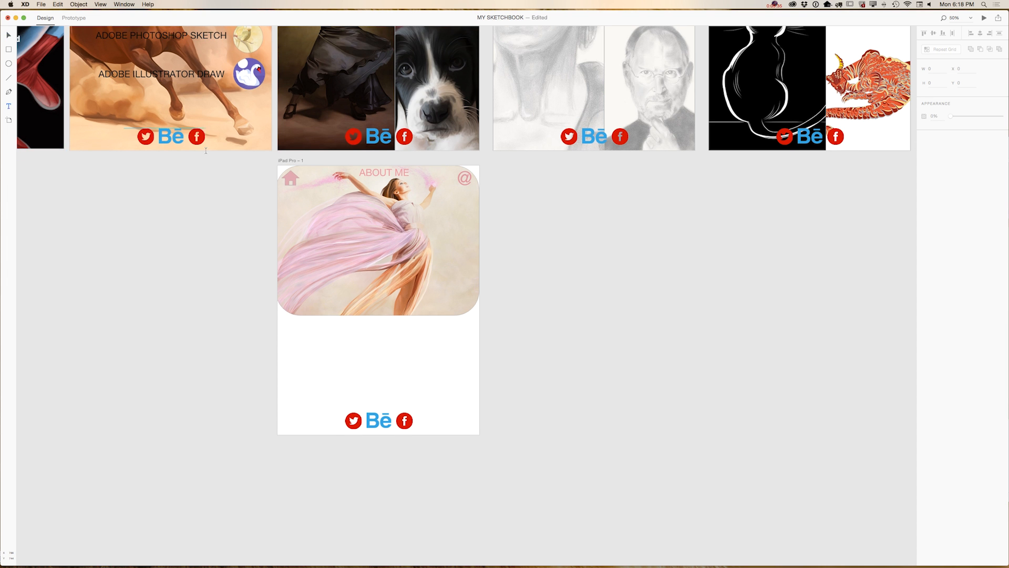
- Add a MY WEBINARS heading below the dancer image and set its fill to black
click(372, 337)
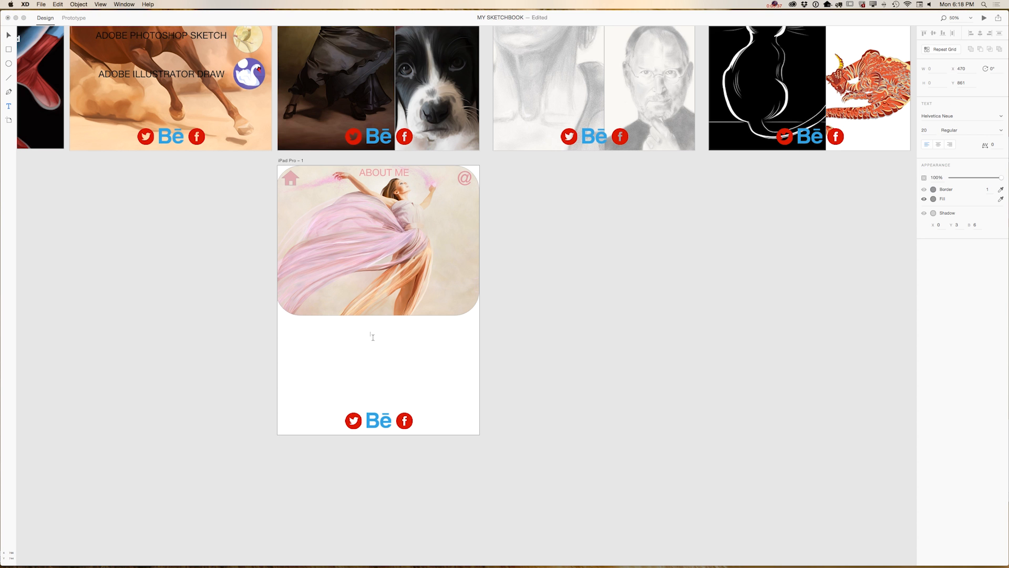
text(MY WEBINARS)
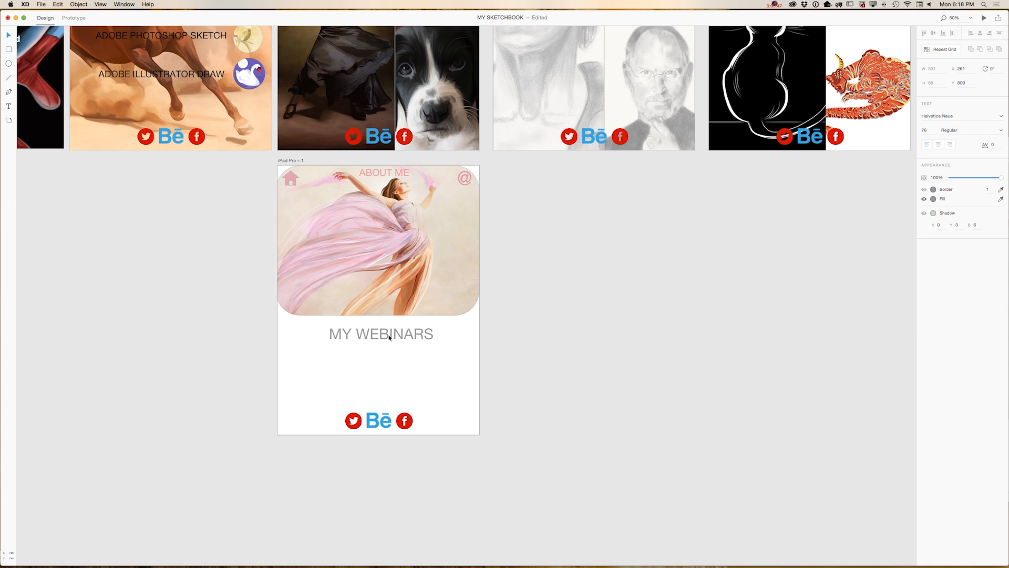
click(381, 334)
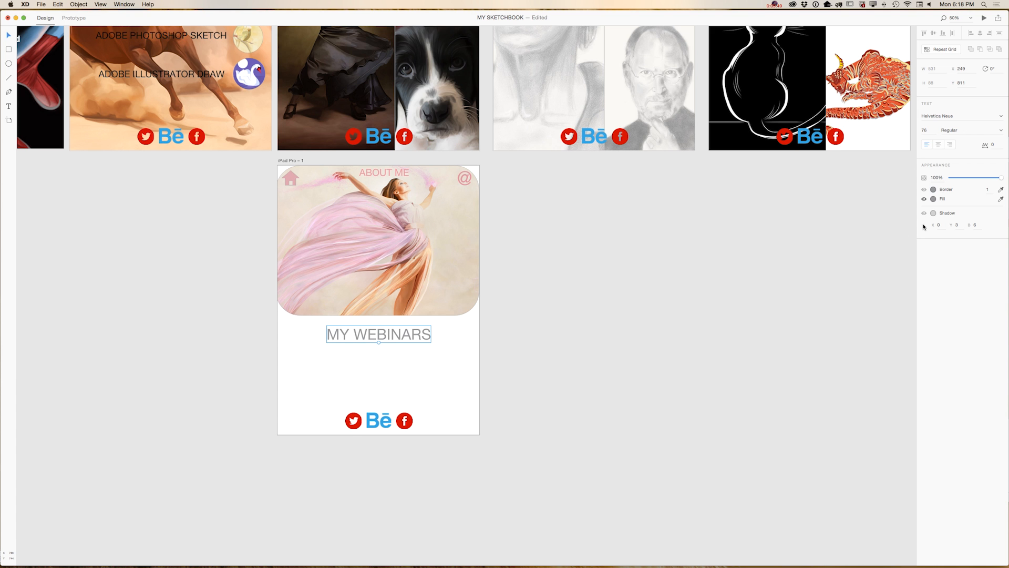
click(933, 199)
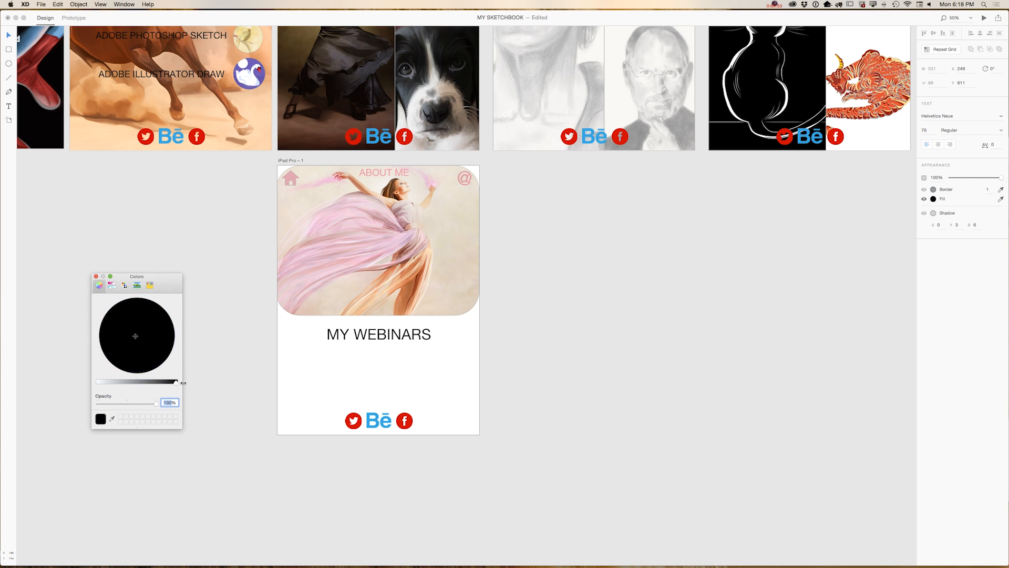
click(379, 334)
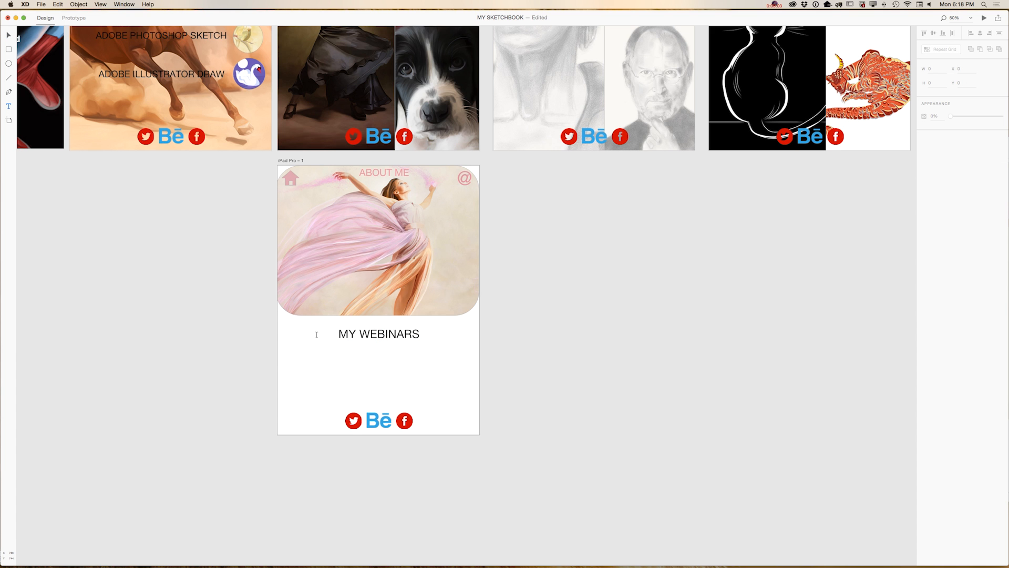
- Add a grey PAINTING IN ADOBE PHOTOSHOP CC subtitle with a shadow beneath MY WEBINARS
click(380, 357)
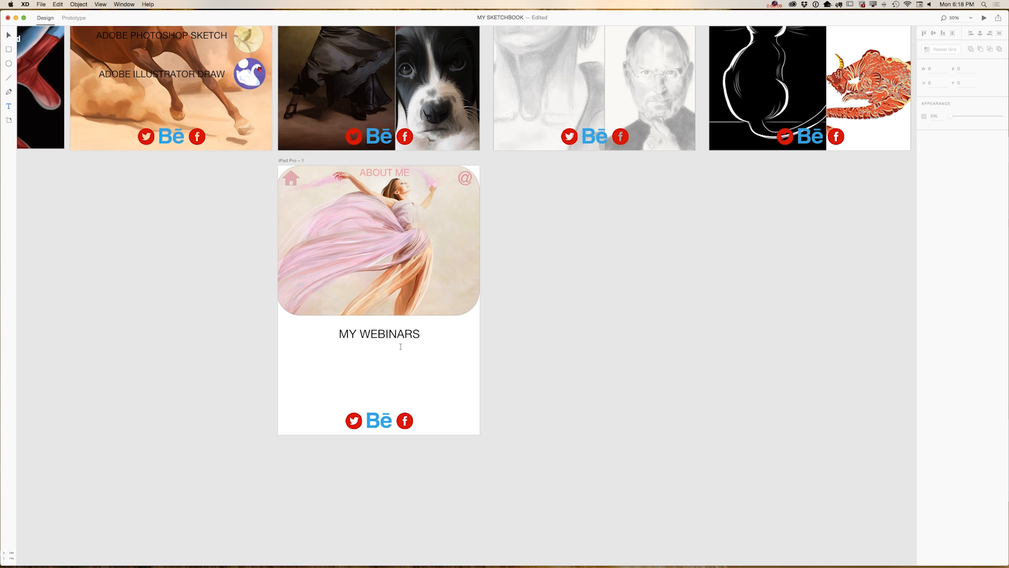
click(385, 357)
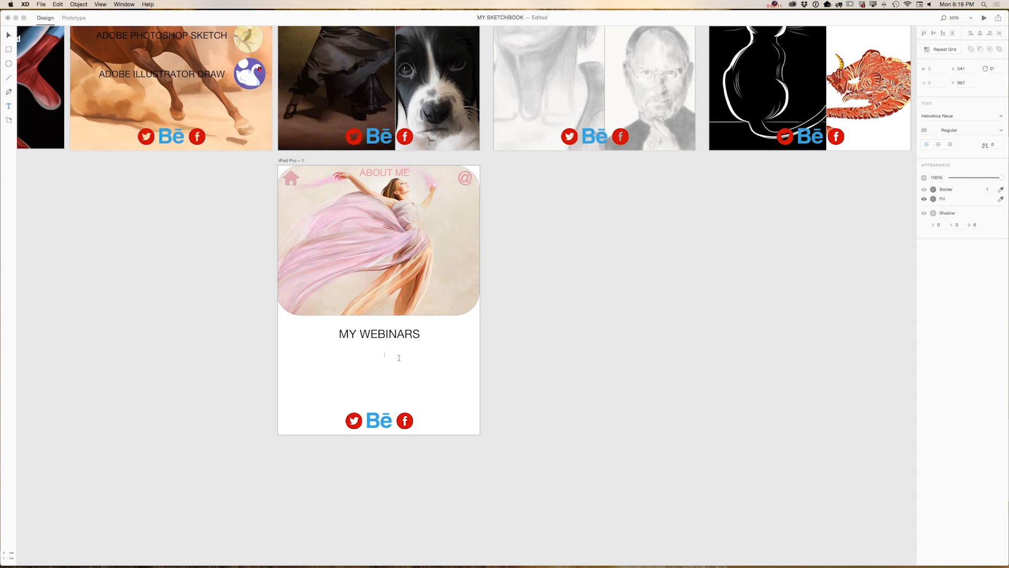
text(PAINTING IN ADOBE PHOTOSHOP CC)
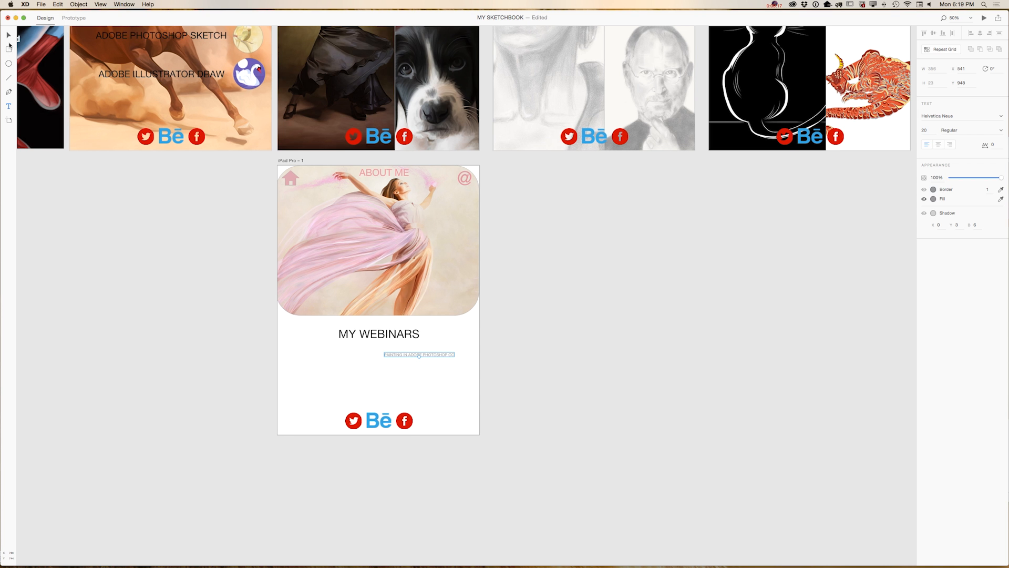
click(419, 354)
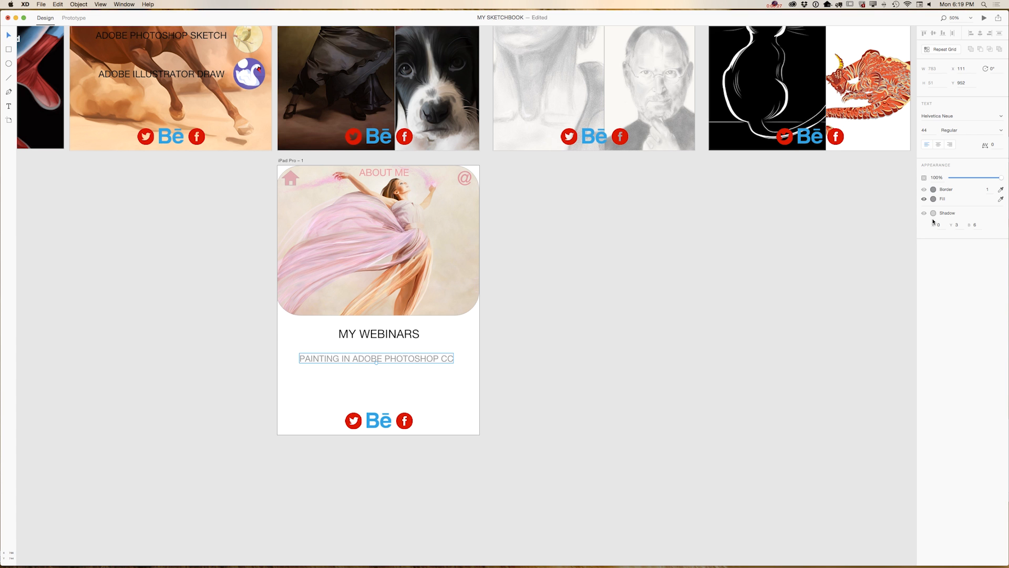
click(934, 214)
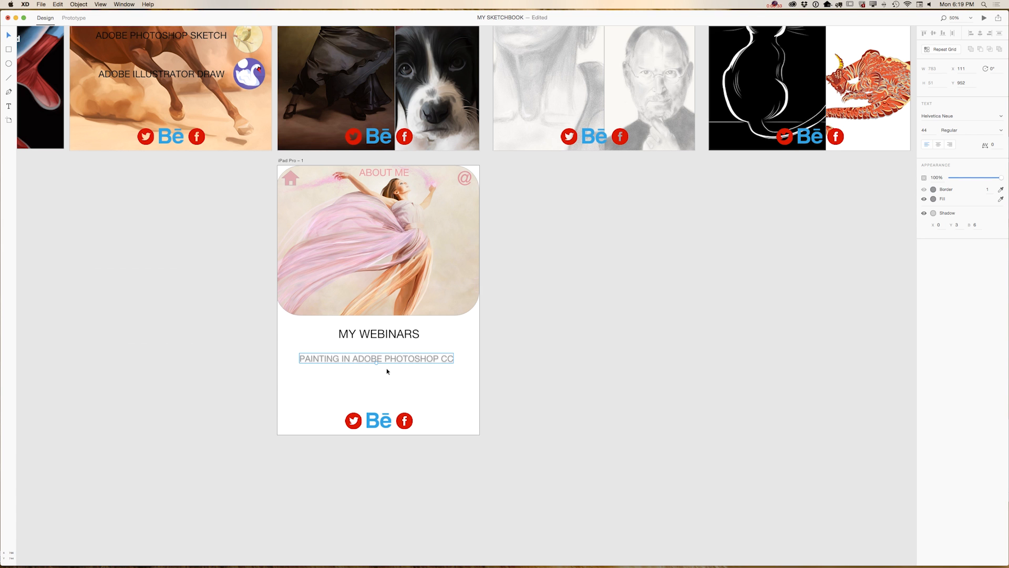
mouse_move(520, 413)
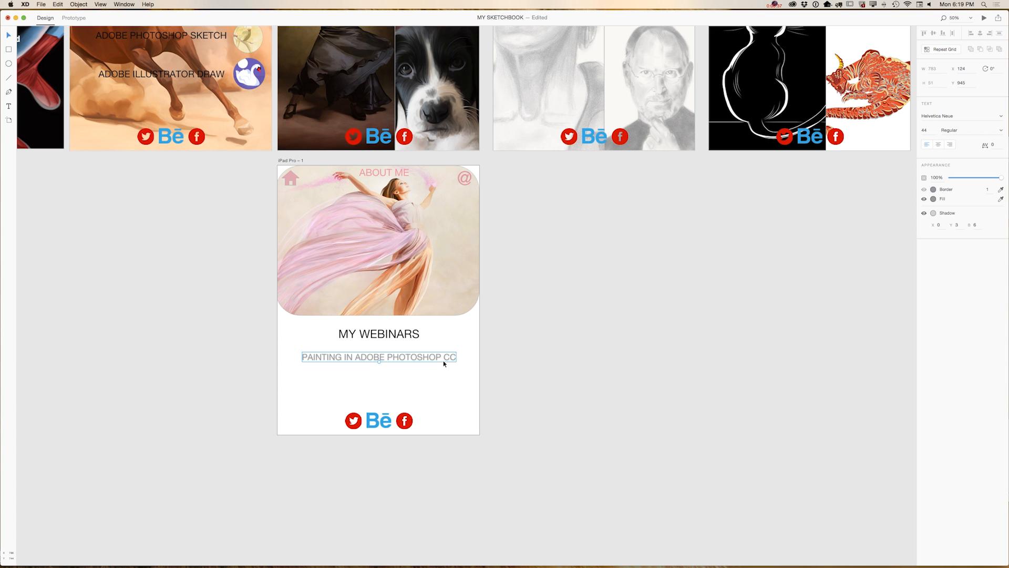
click(449, 388)
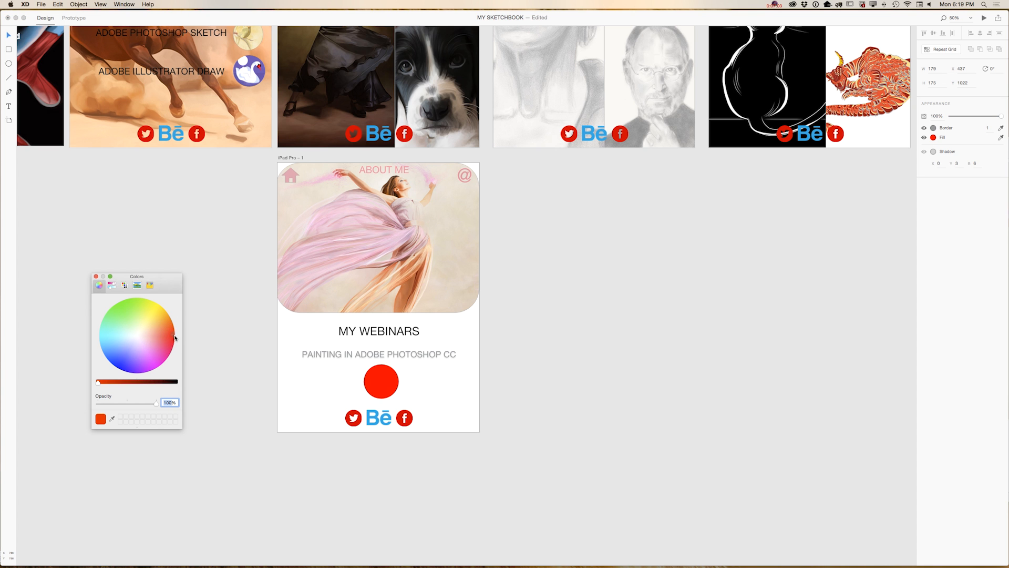
- Fill the circle red, add a white ? label and centre it on the circle
click(380, 381)
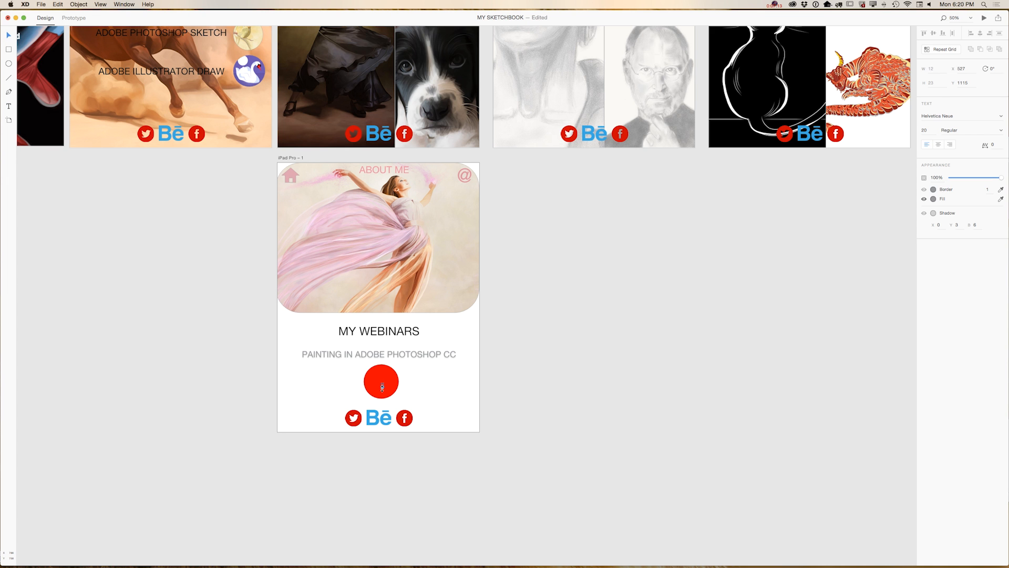
click(381, 382)
text(?)
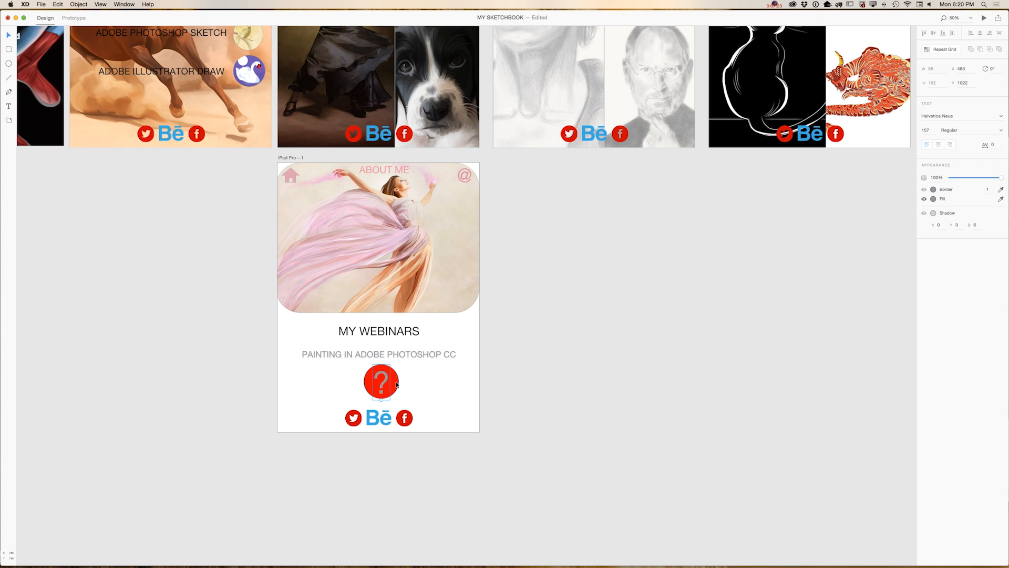
click(381, 381)
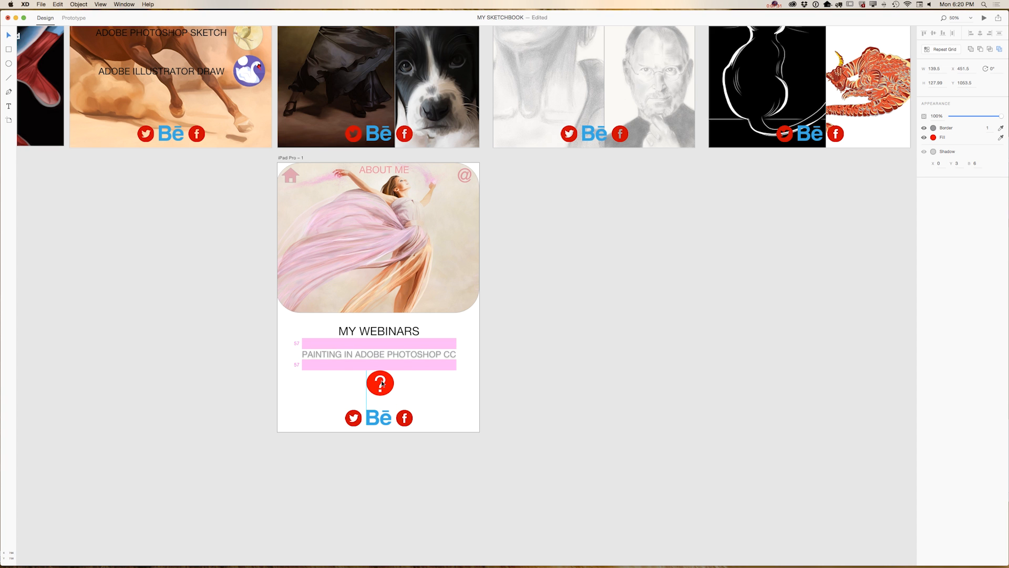
click(423, 392)
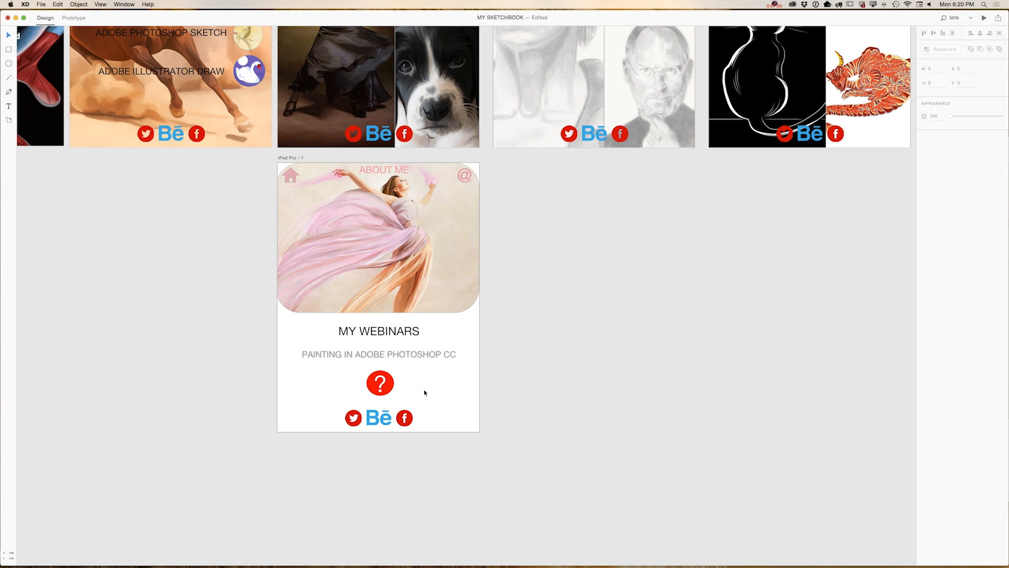
scroll(up, 3)
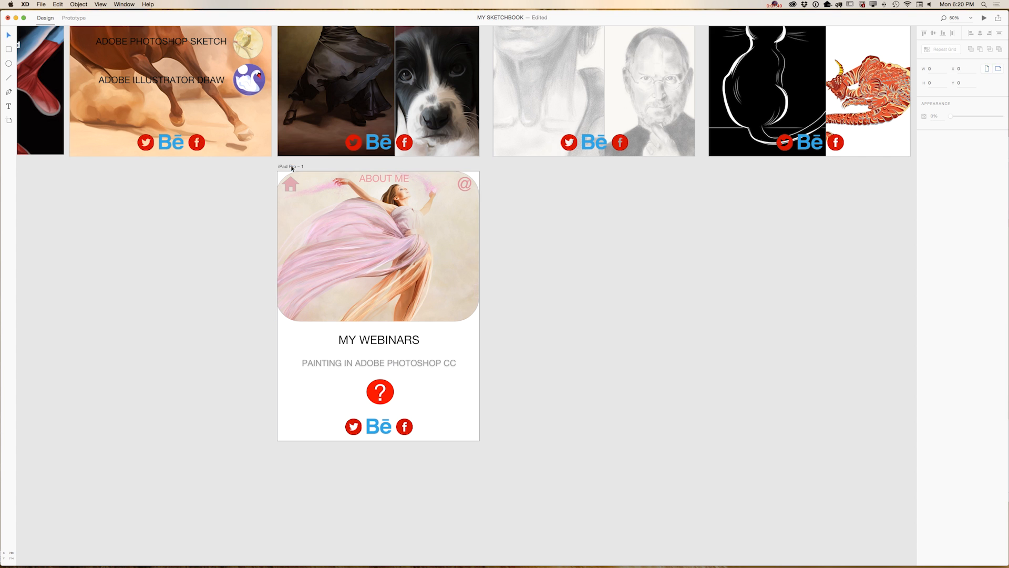
- Rename the new iPad Pro artboard to 'MY WEBINARS'
click(291, 167)
text(MY WEBINARS)
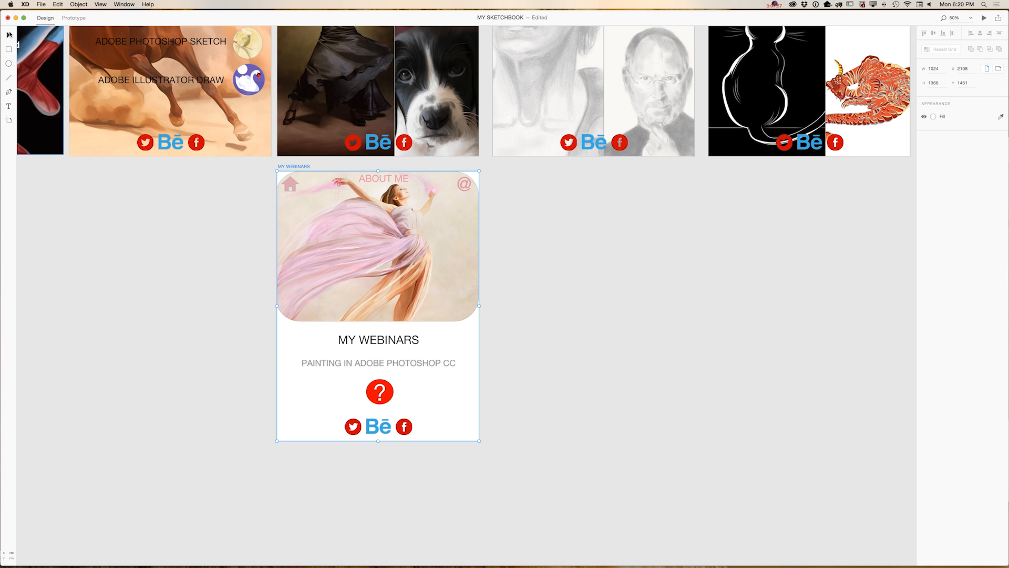
click(73, 18)
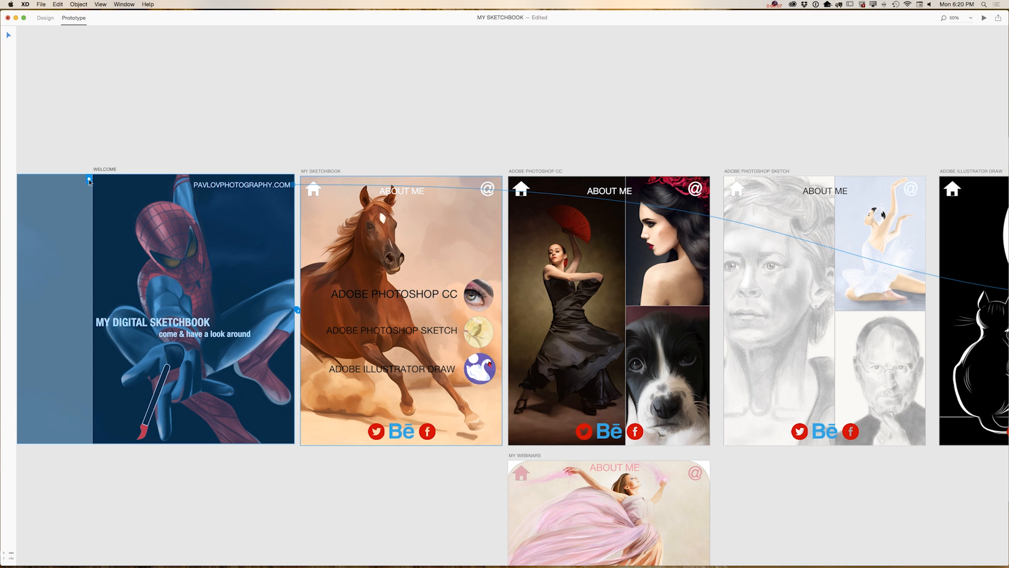
- Link the MY WEBINARS home icon to MY SKETCHBOOK using a Dissolve transition
scroll(down, 3)
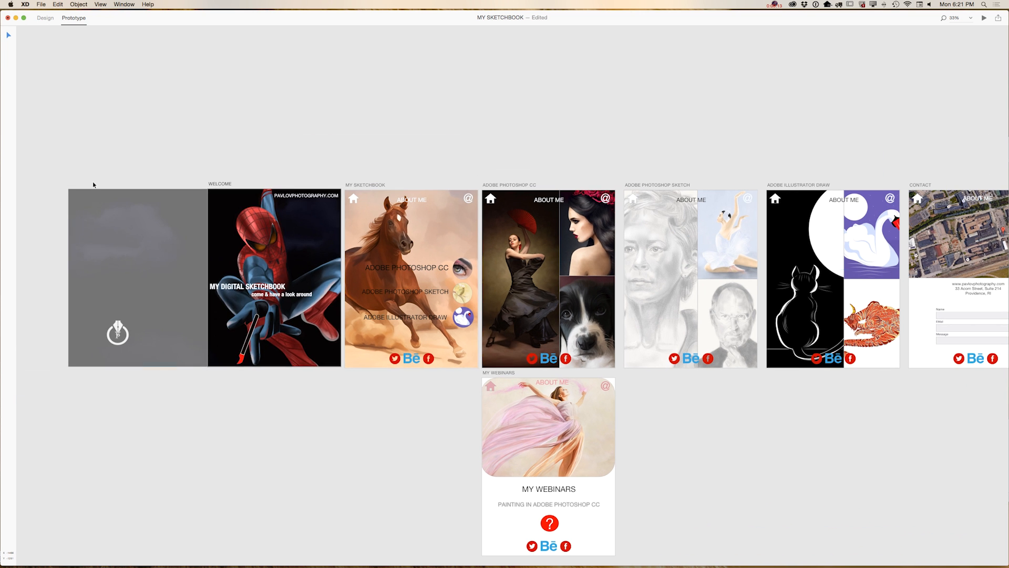
scroll(down, 3)
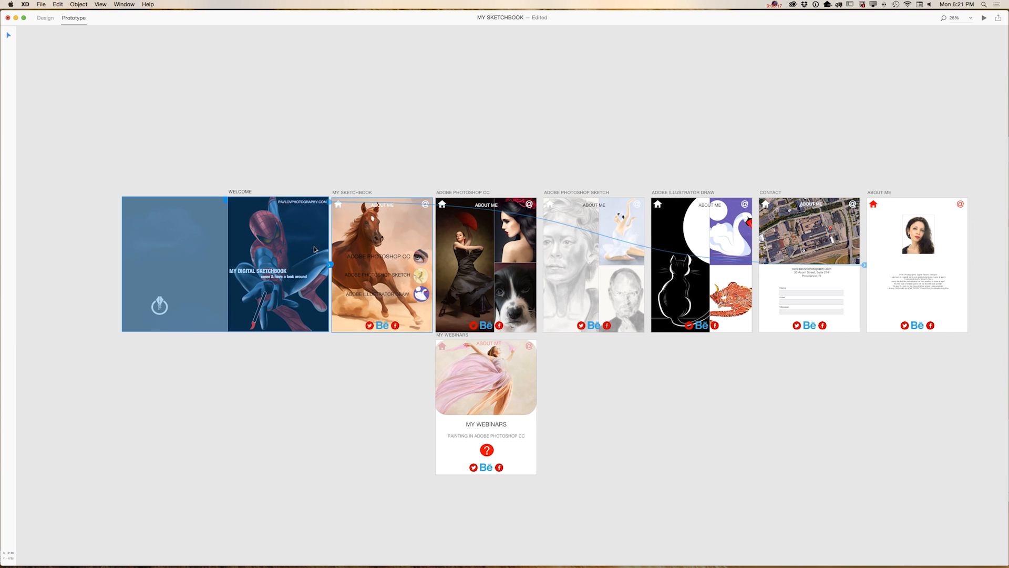
click(330, 264)
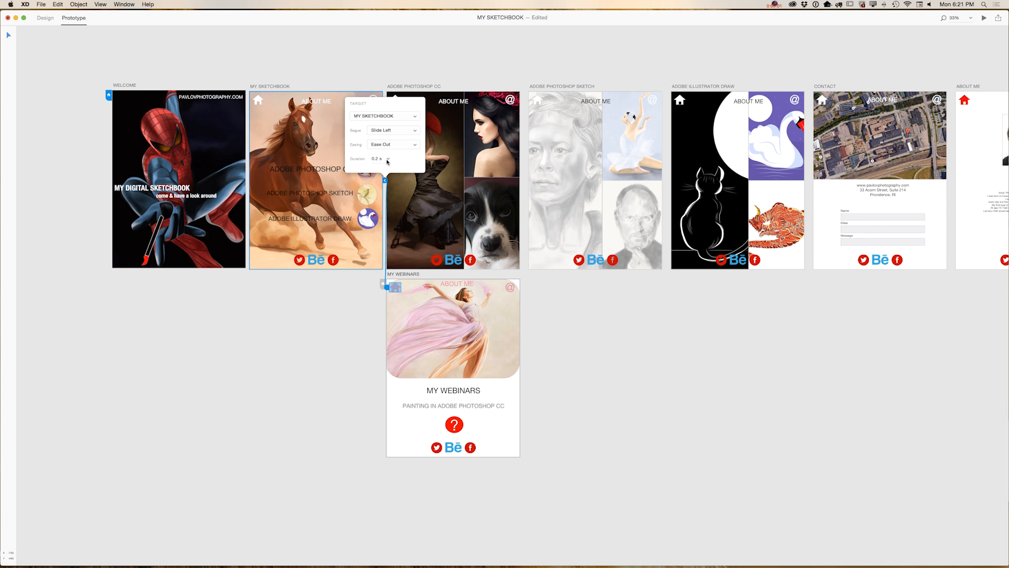
mouse_move(413, 134)
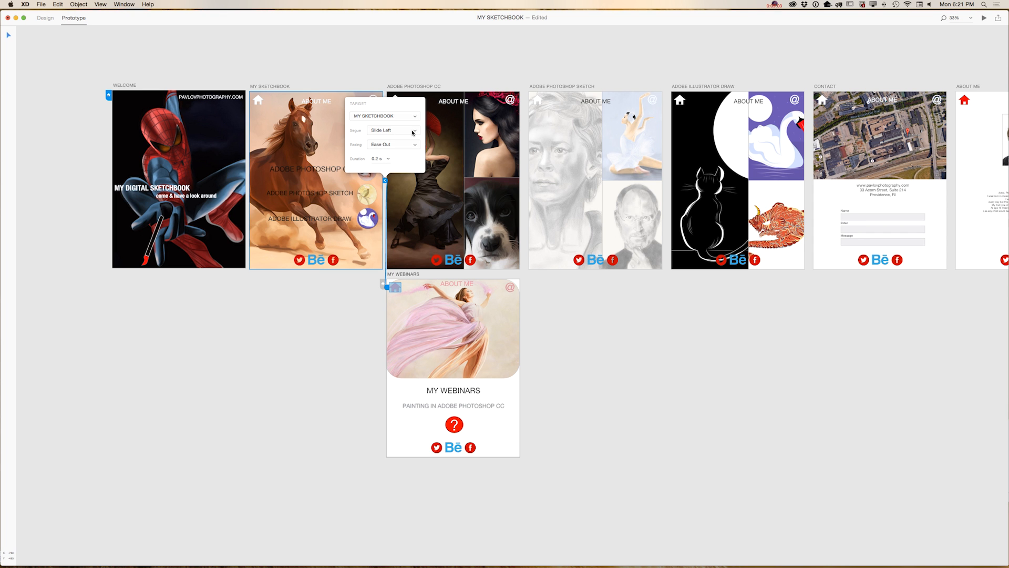
click(389, 131)
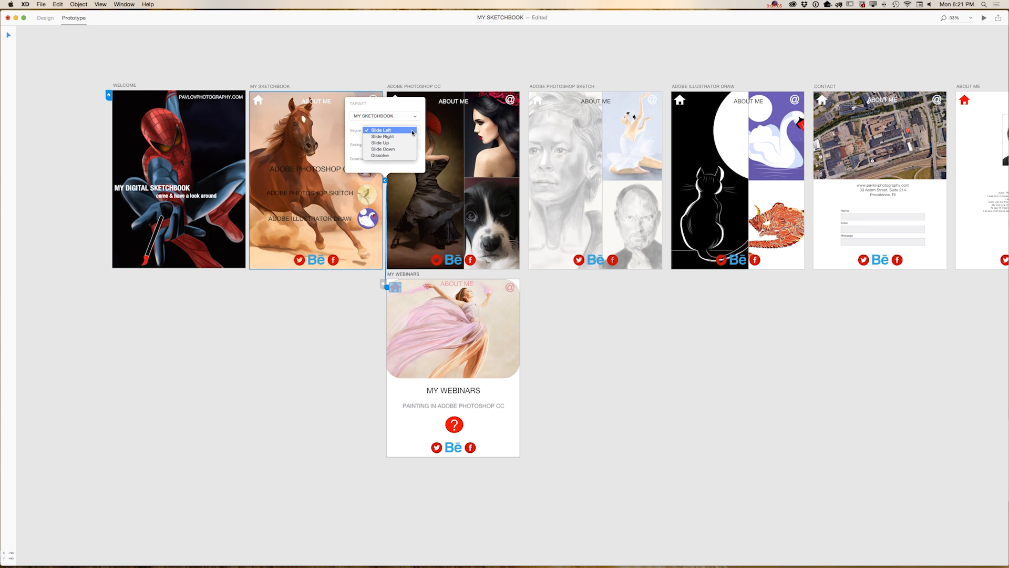
mouse_move(380, 142)
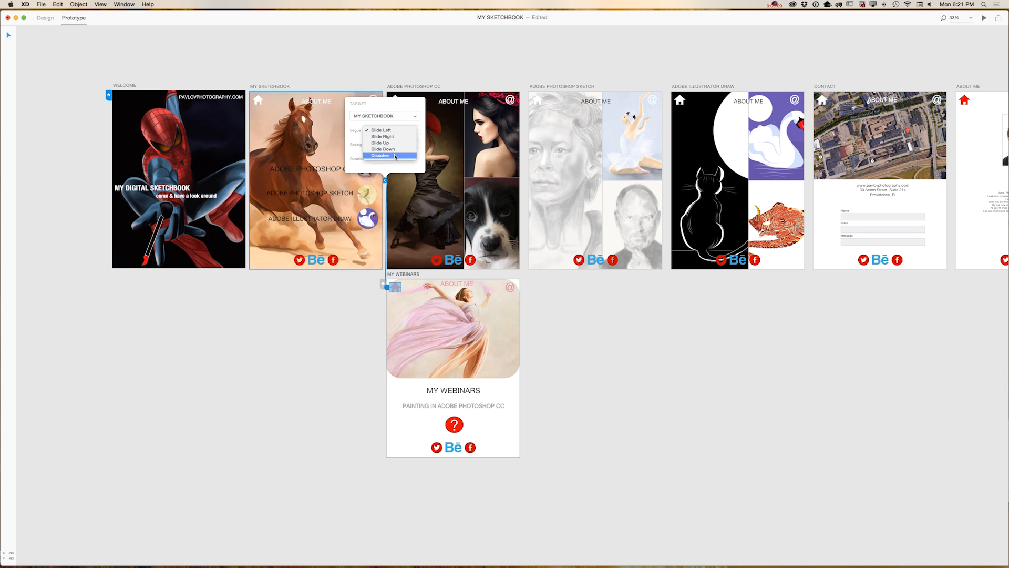
click(379, 155)
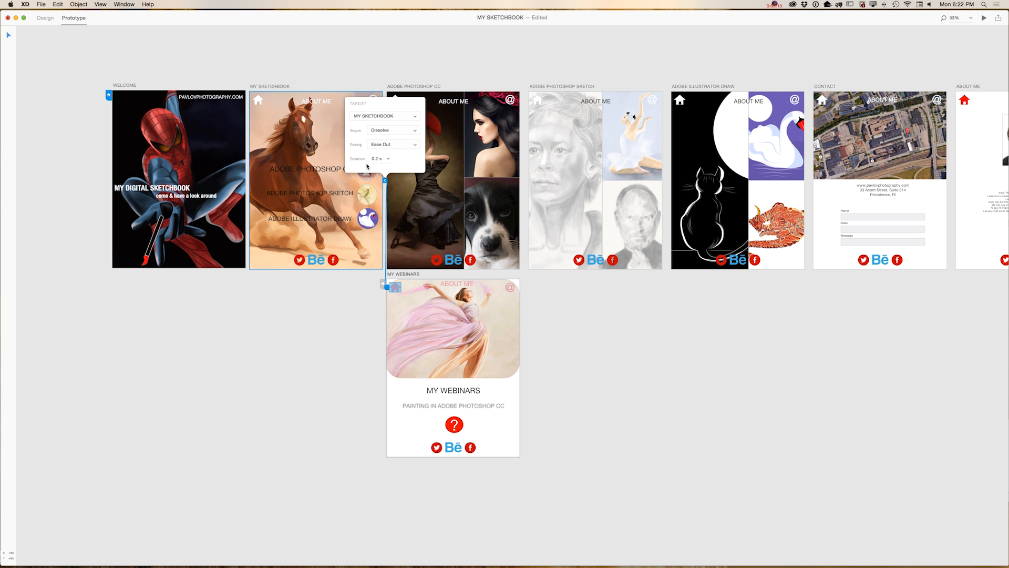
mouse_move(377, 165)
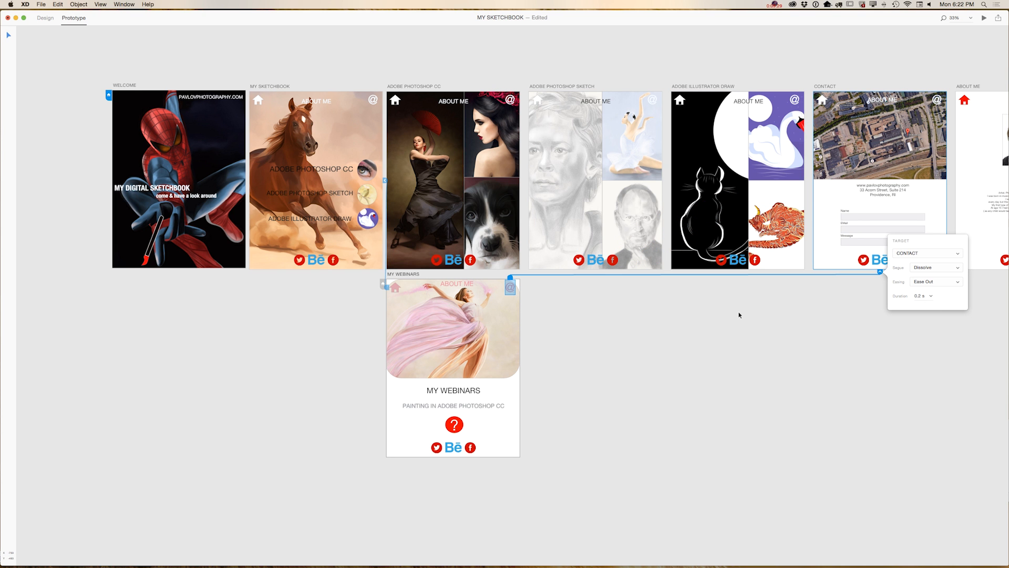
- Link the @ icon and ? button to CONTACT with Dissolve, dismissing the link popover
click(455, 425)
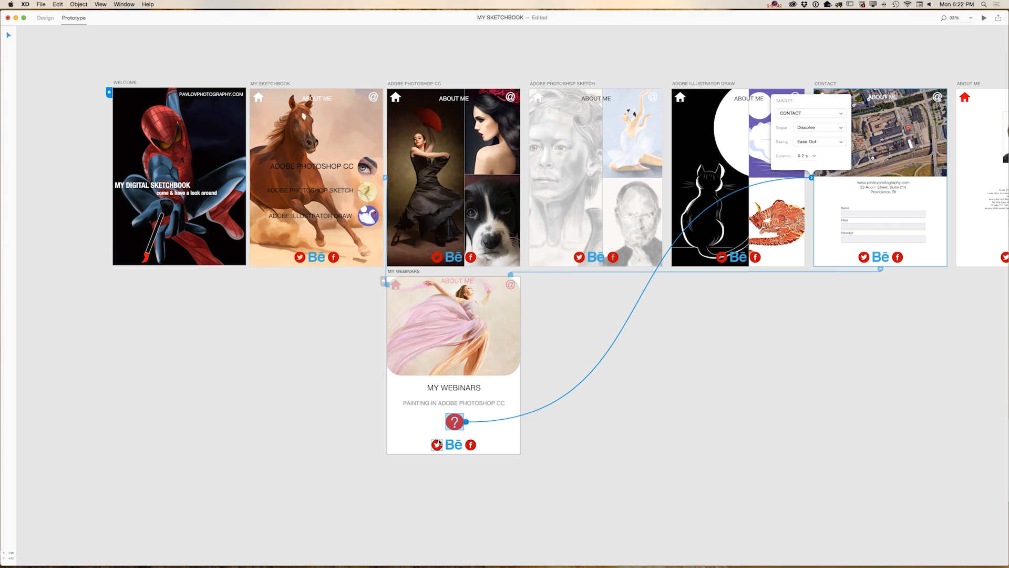
mouse_move(527, 431)
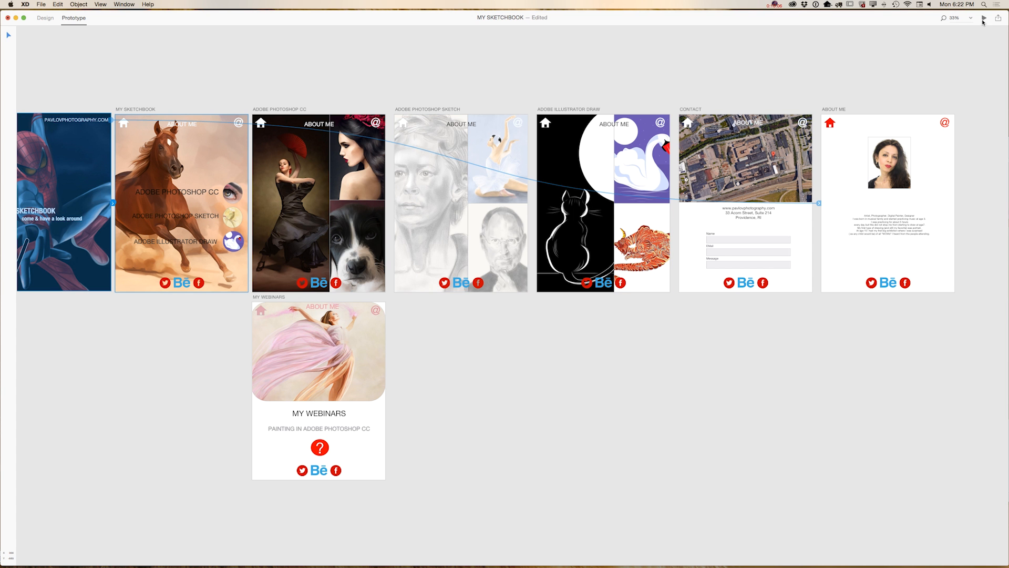
- Run a live preview and navigate to About Me and back to the home screen
click(983, 18)
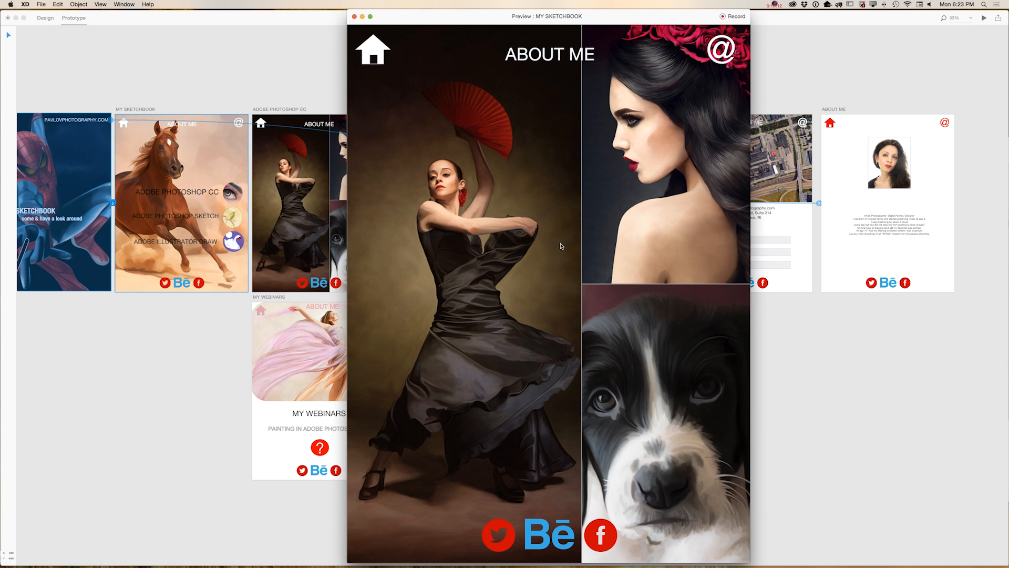
click(372, 50)
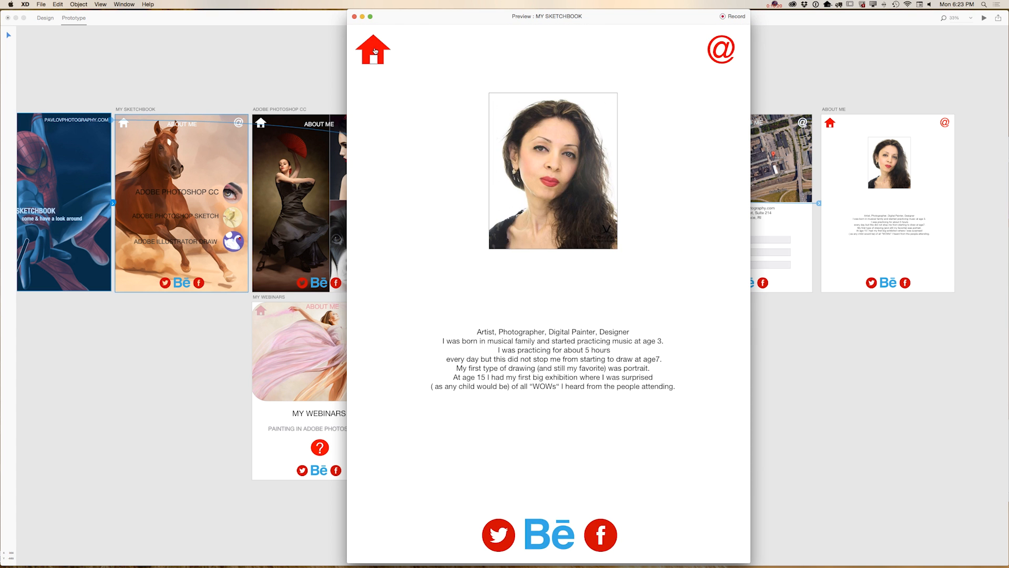
click(372, 51)
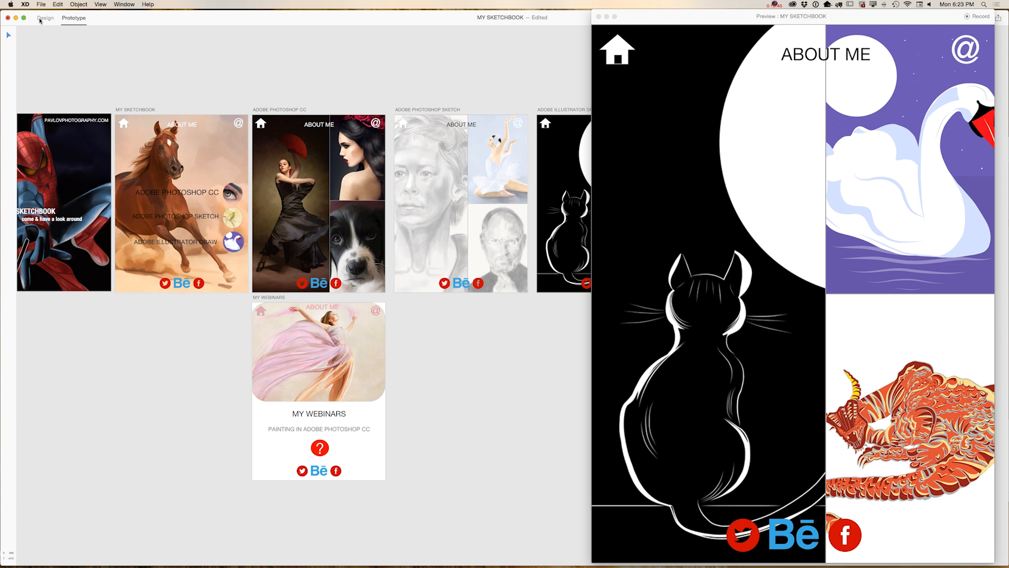
- Return to Design mode and add a grey MORE label over the dancer on ADOBE PHOTOSHOP CC
click(45, 18)
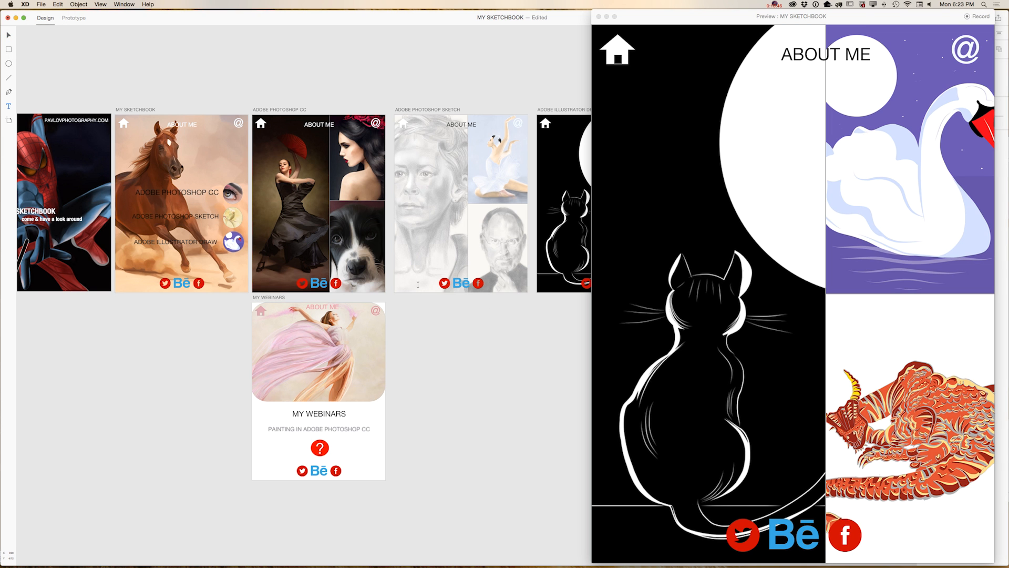
mouse_move(269, 272)
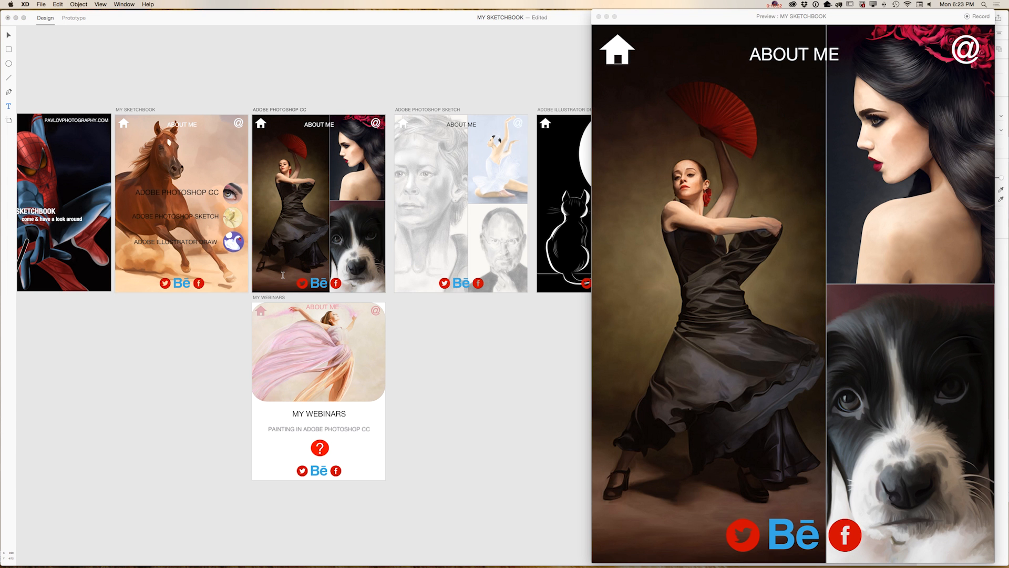
scroll(up, 3)
text(MORE)
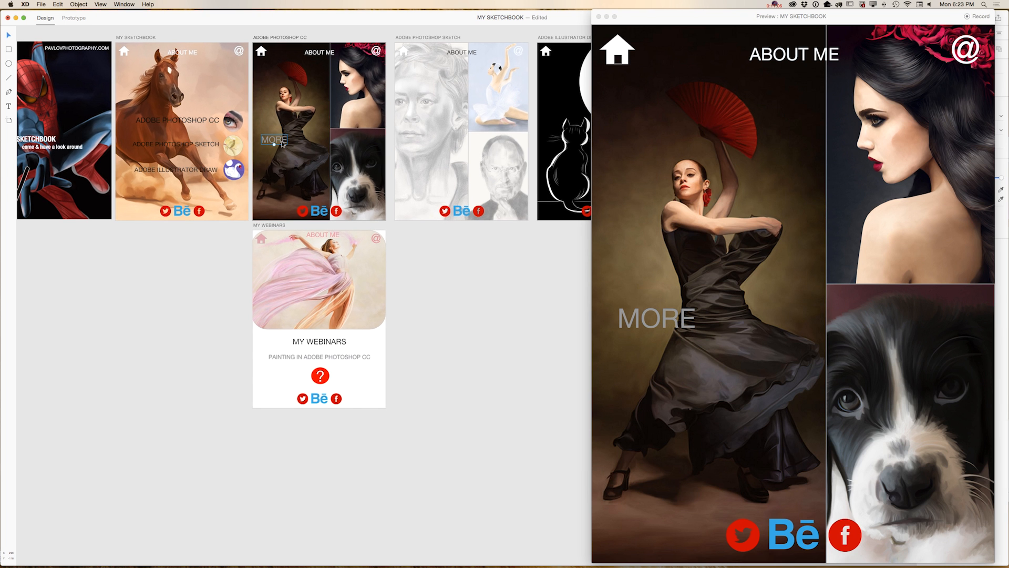
mouse_move(649, 328)
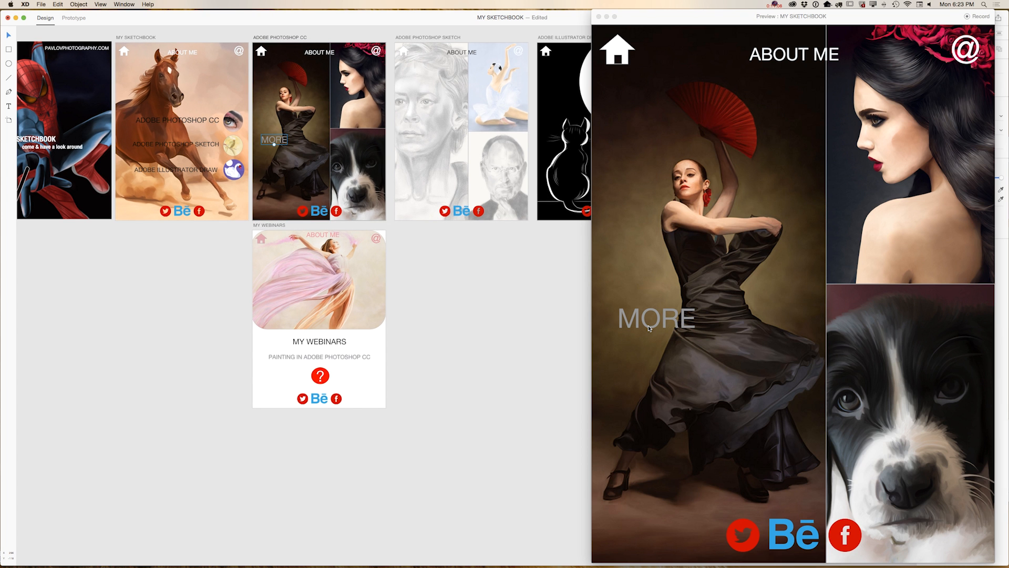
mouse_move(660, 325)
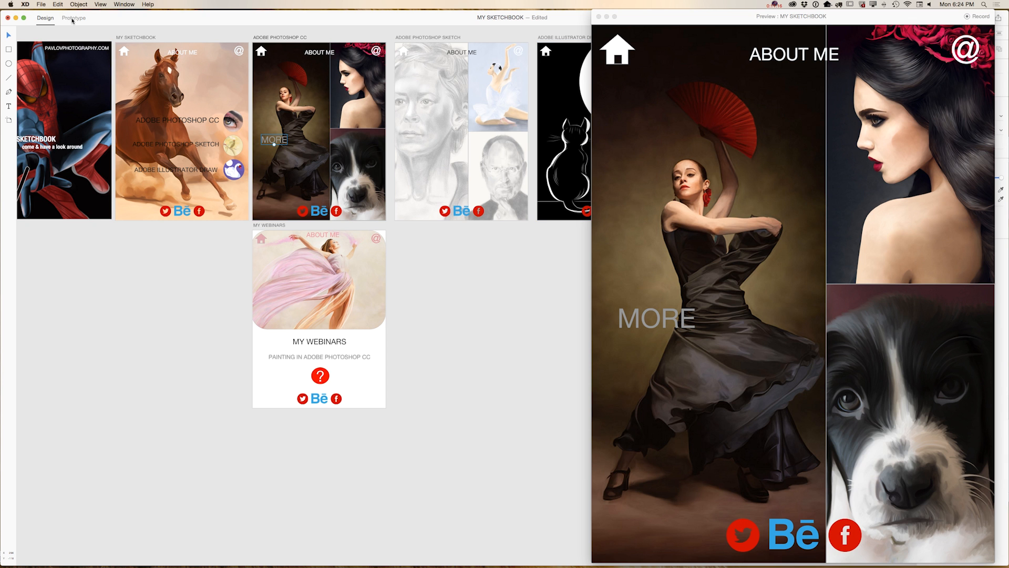
- Wire MORE to MY WEBINARS with Dissolve, Ease Out, 0.2 s, and close the preview window
click(74, 18)
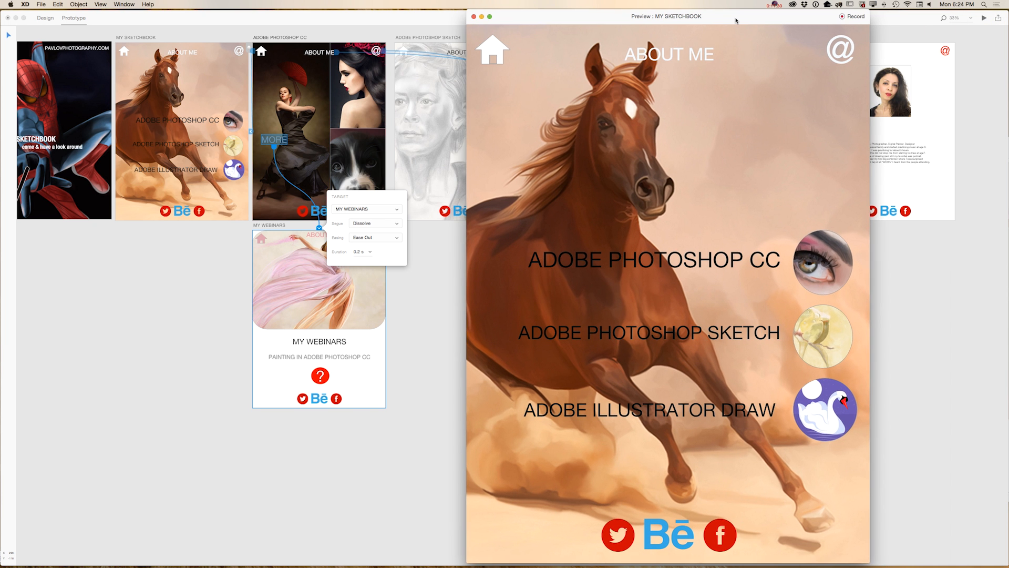
click(474, 16)
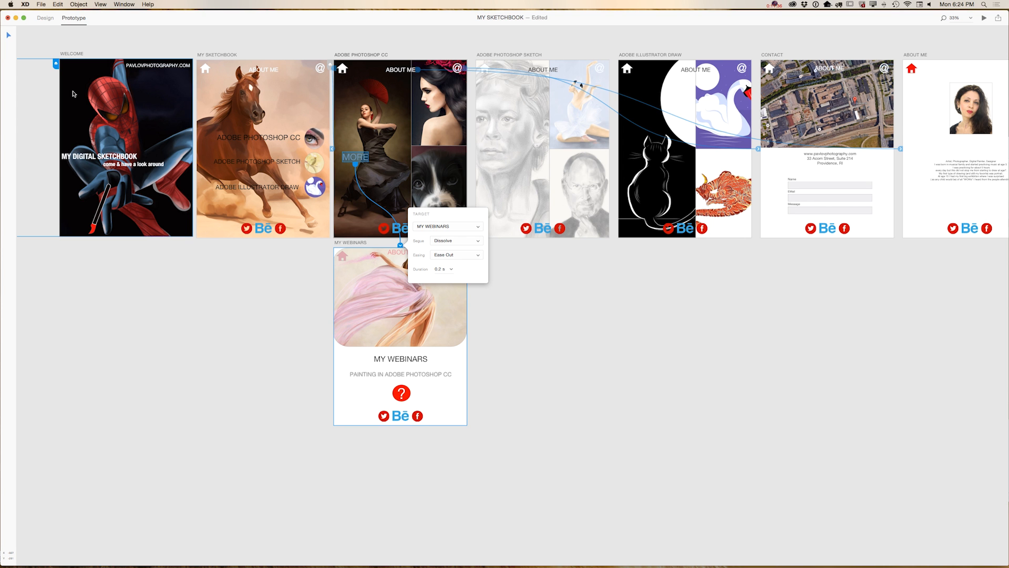
click(101, 68)
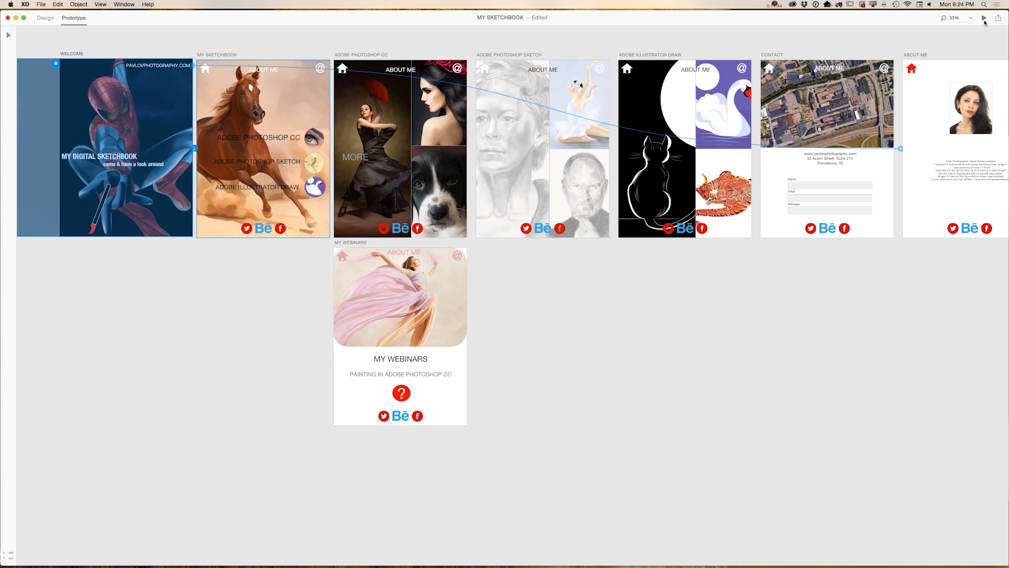
- Record a preview walkthrough through the contact, about-me and sketchbook screens for saving as MY SKETCHBOOK
click(984, 18)
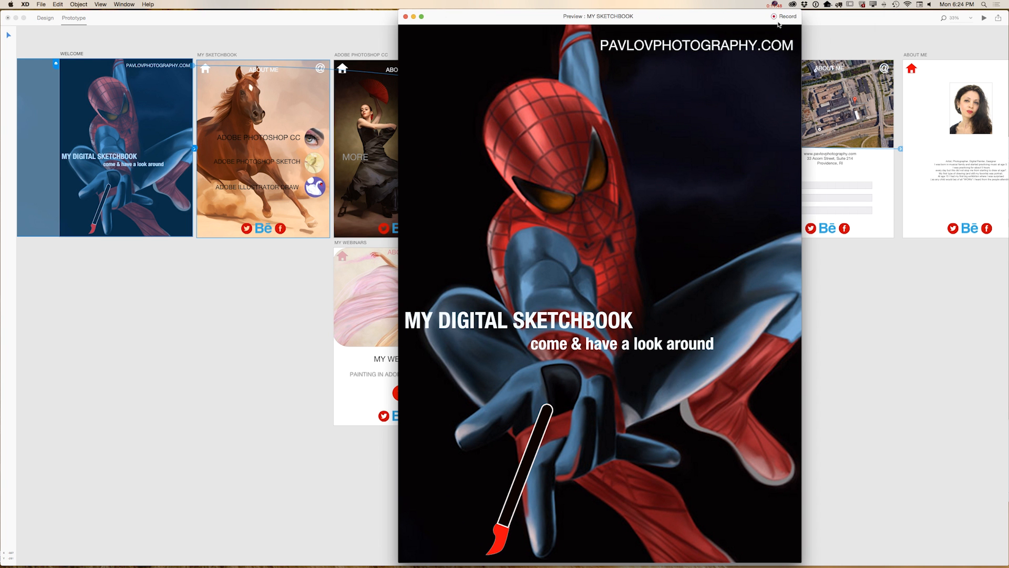
click(774, 16)
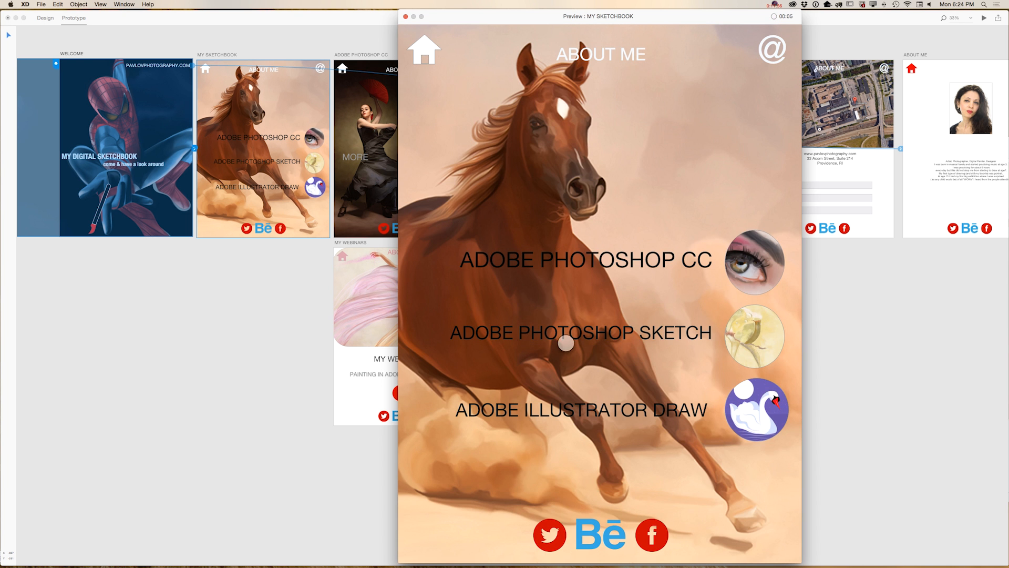
click(772, 50)
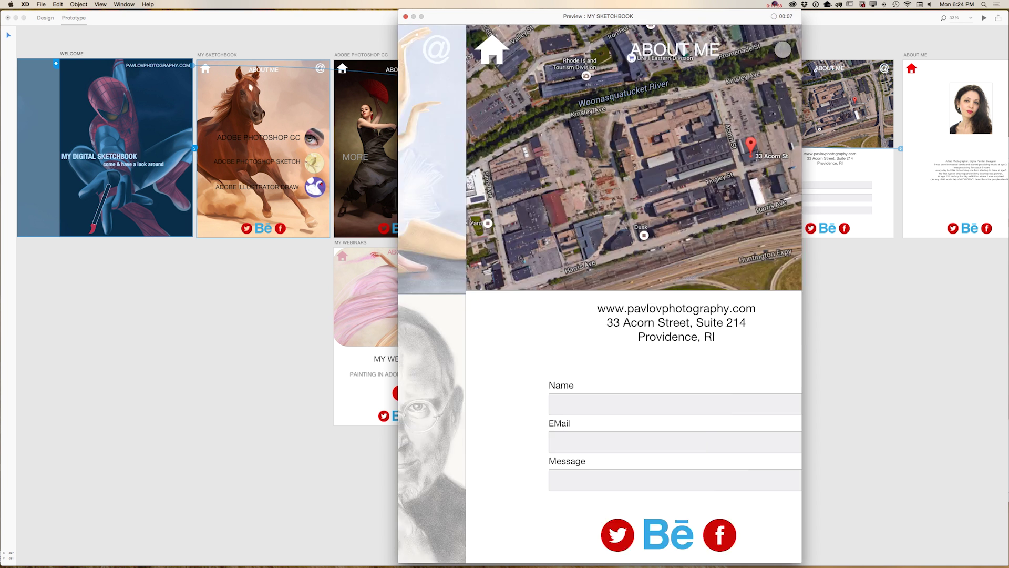
click(492, 49)
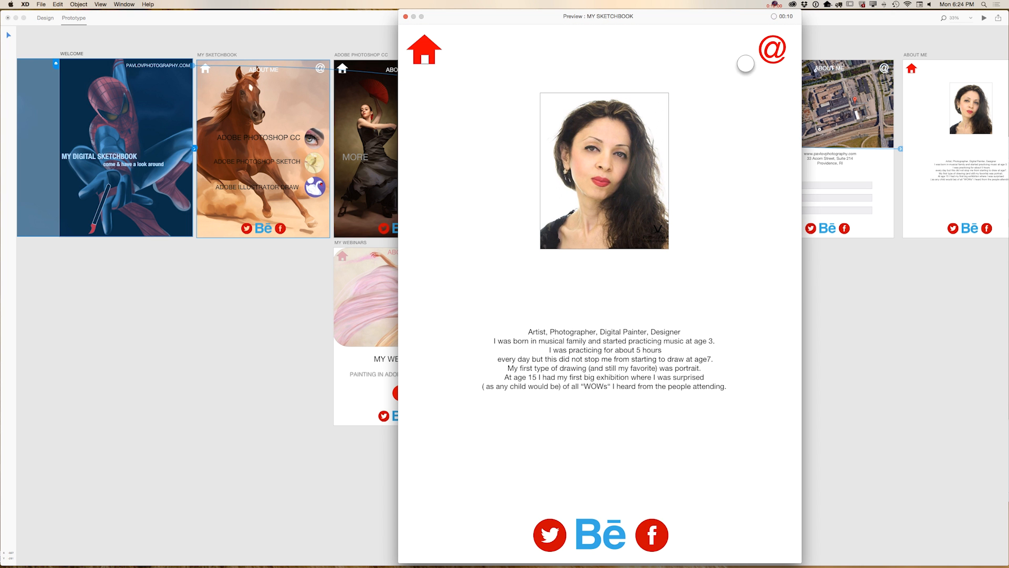
click(424, 51)
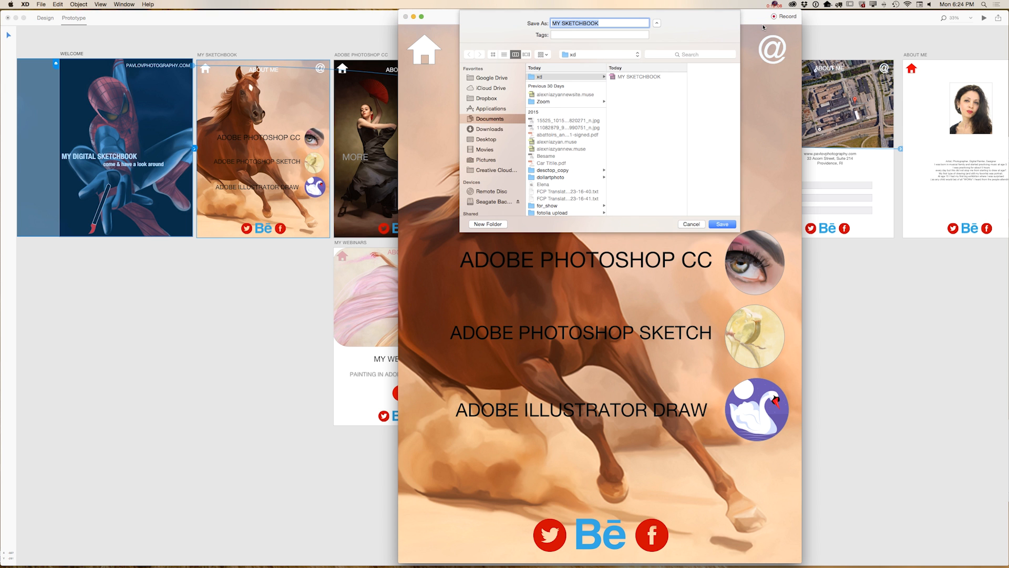
mouse_move(713, 211)
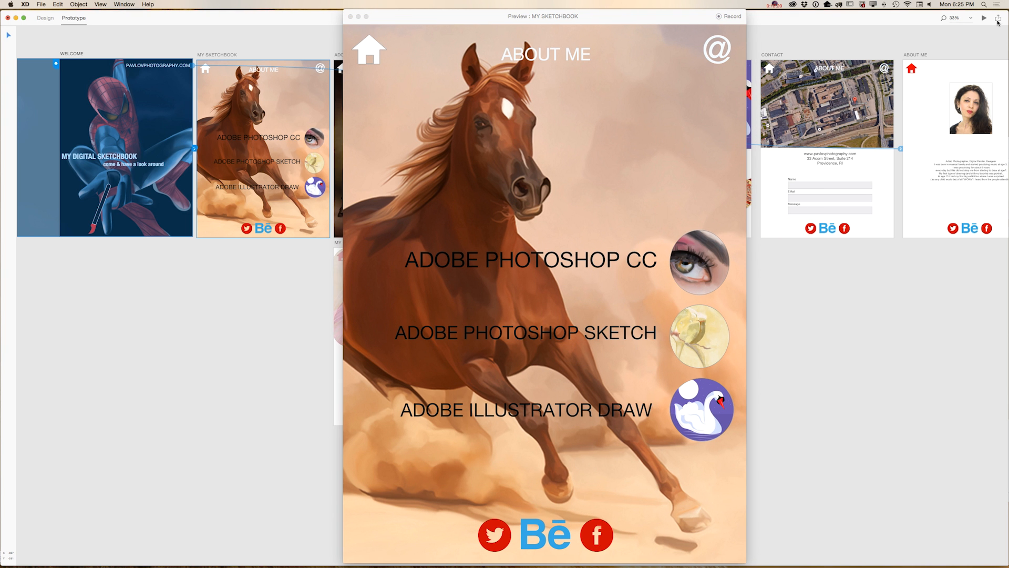
mouse_move(996, 18)
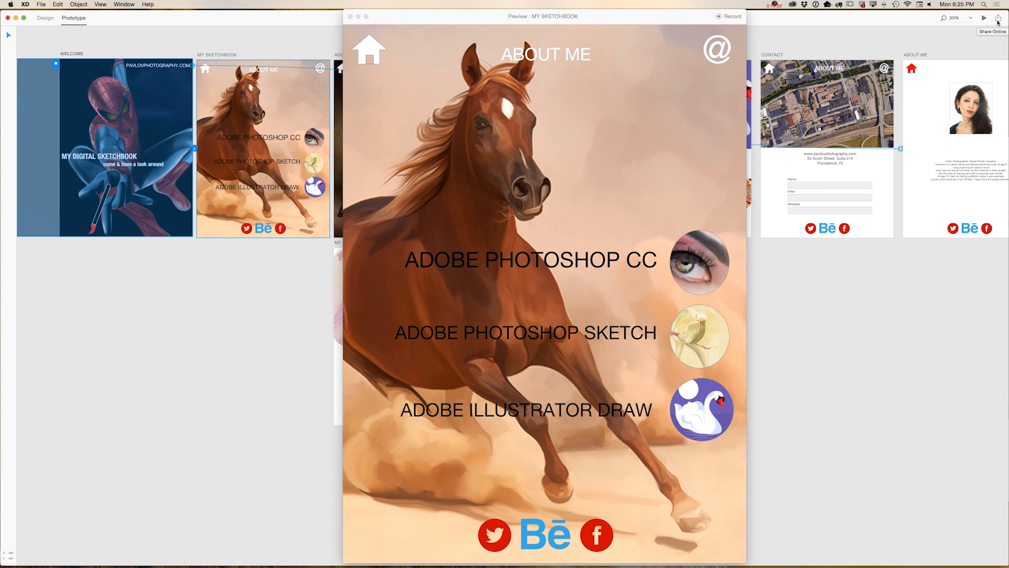
- Publish the prototype via Share Online with a thumbnail set, then copy the generated link
click(998, 18)
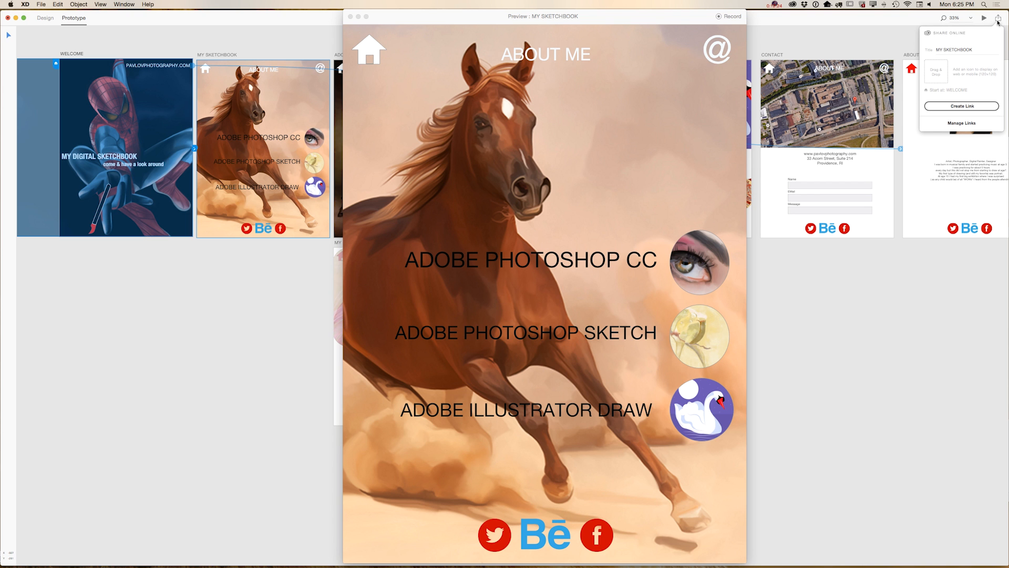
mouse_move(931, 81)
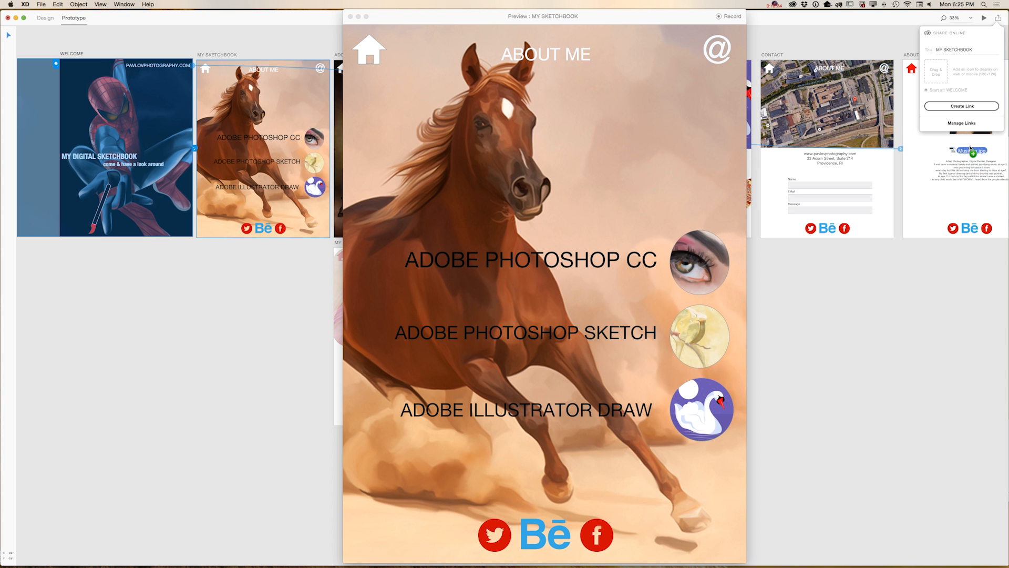
click(935, 71)
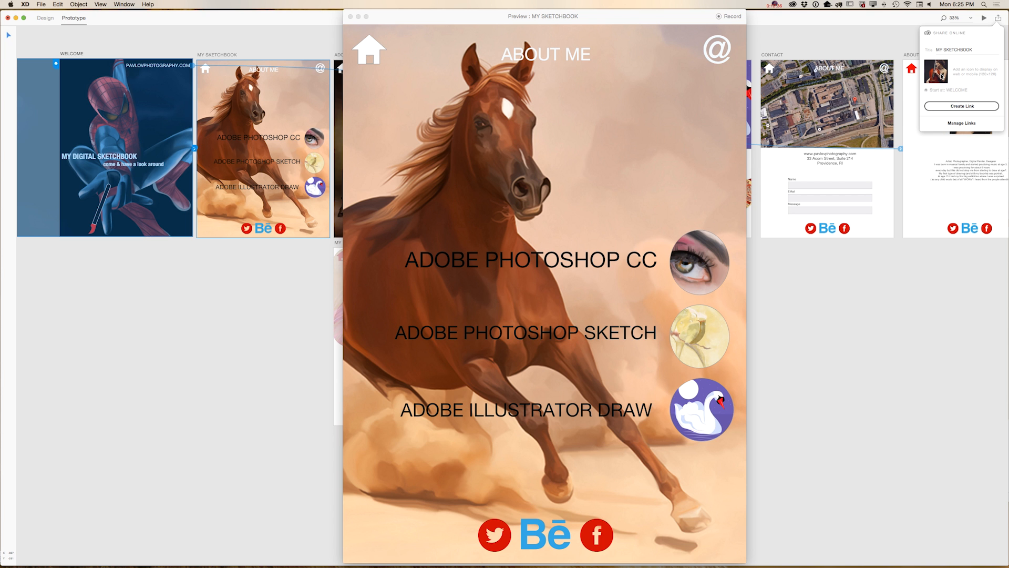
click(963, 105)
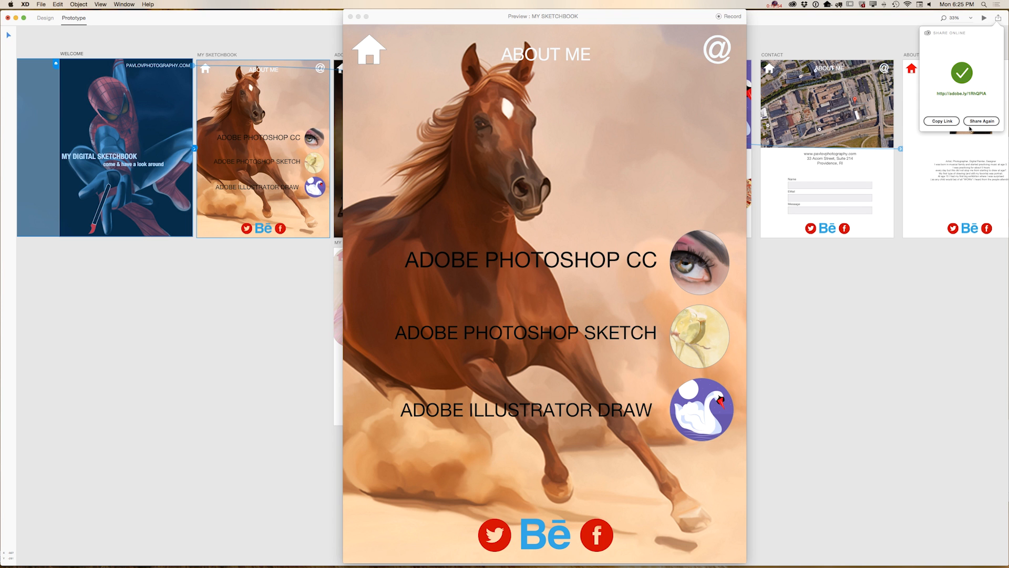
click(942, 121)
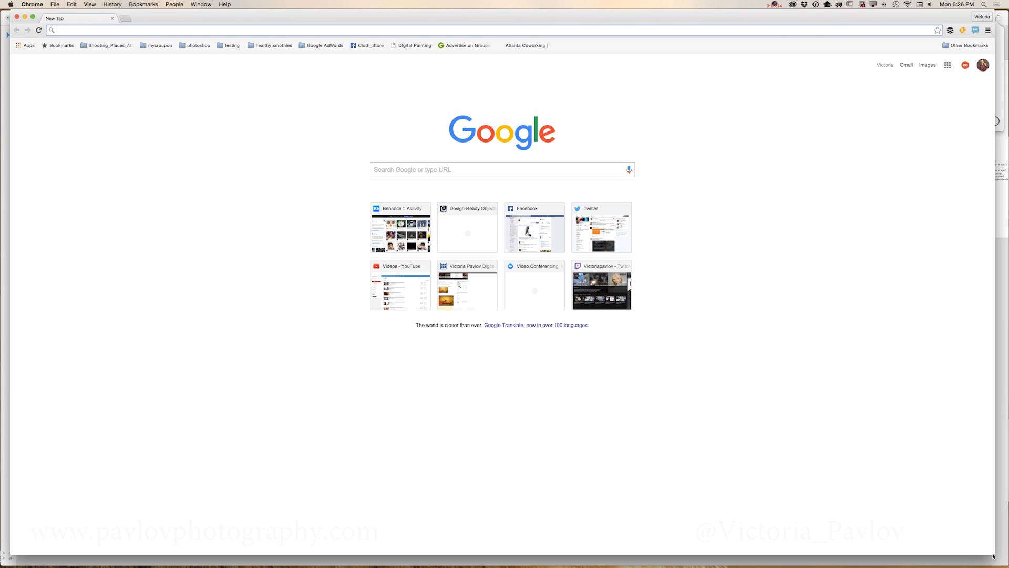
- Load the copied link in Chrome via Paste and Go and navigate to the ADOBE PHOTOSHOP SKETCH screen
right_click(129, 29)
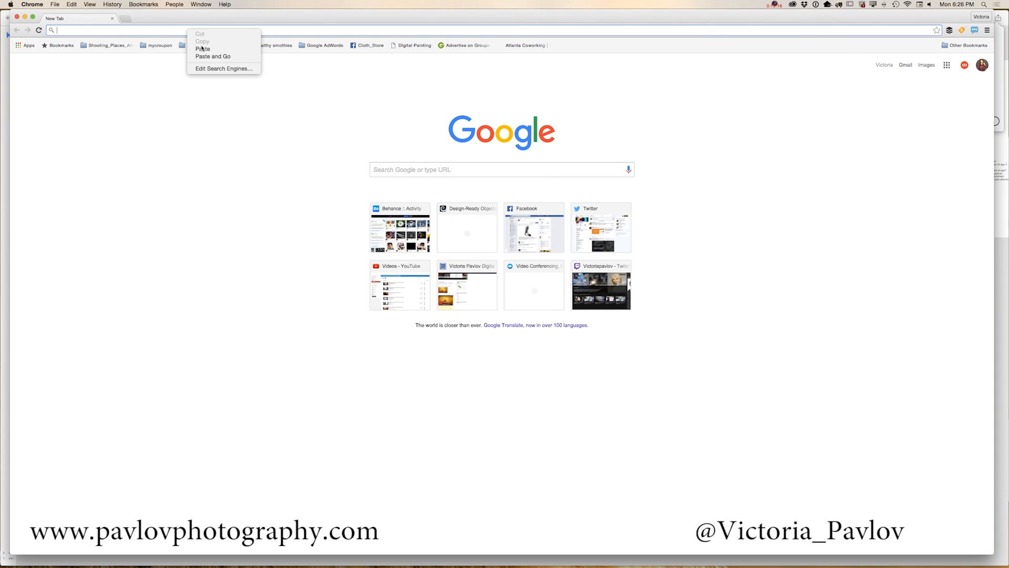
click(212, 56)
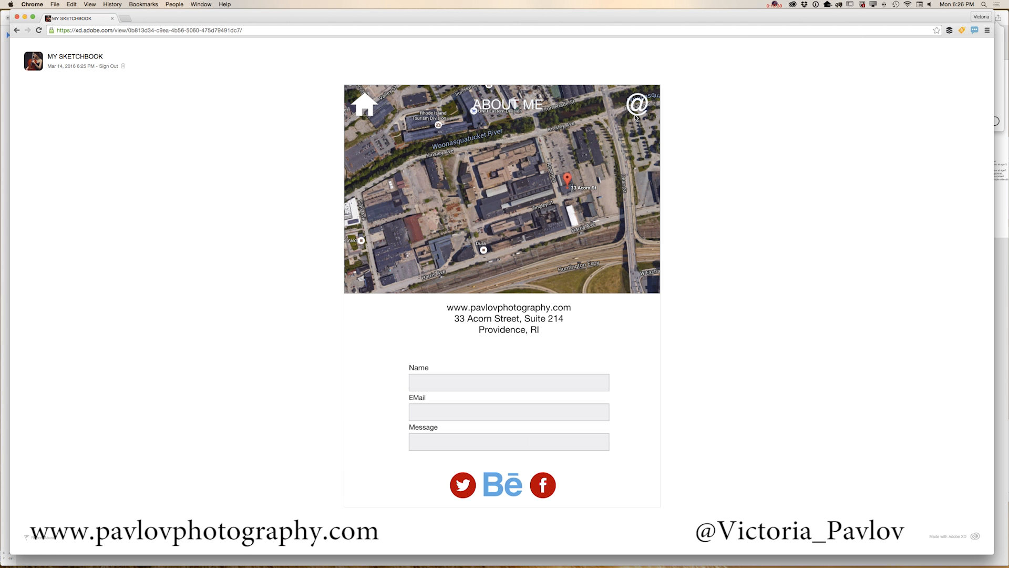
click(365, 104)
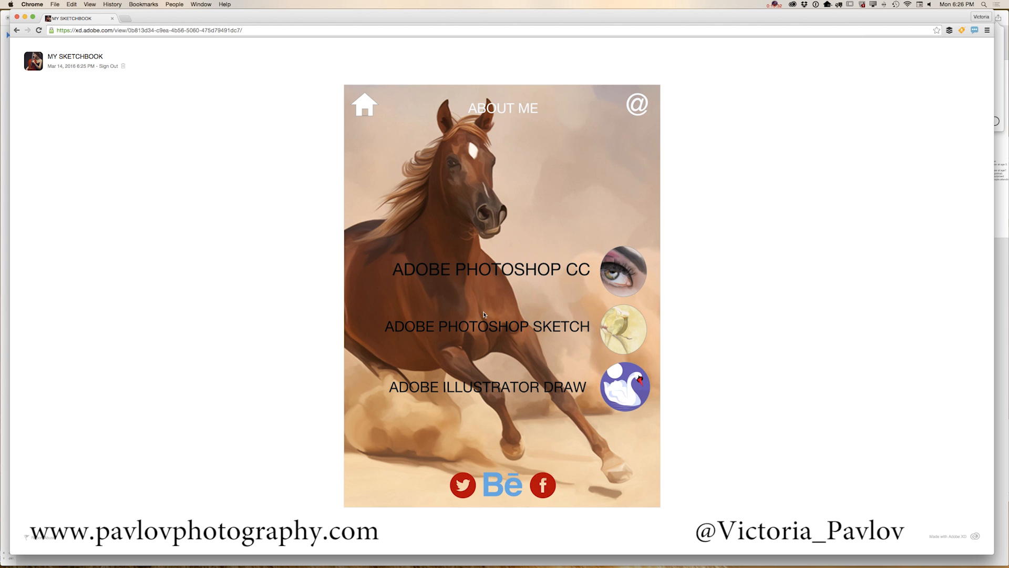
click(364, 105)
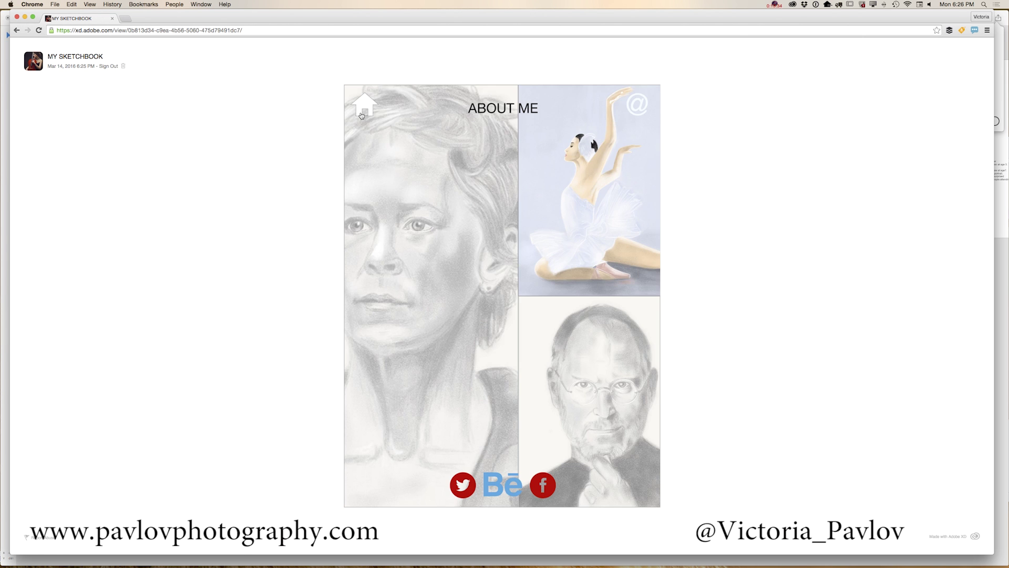